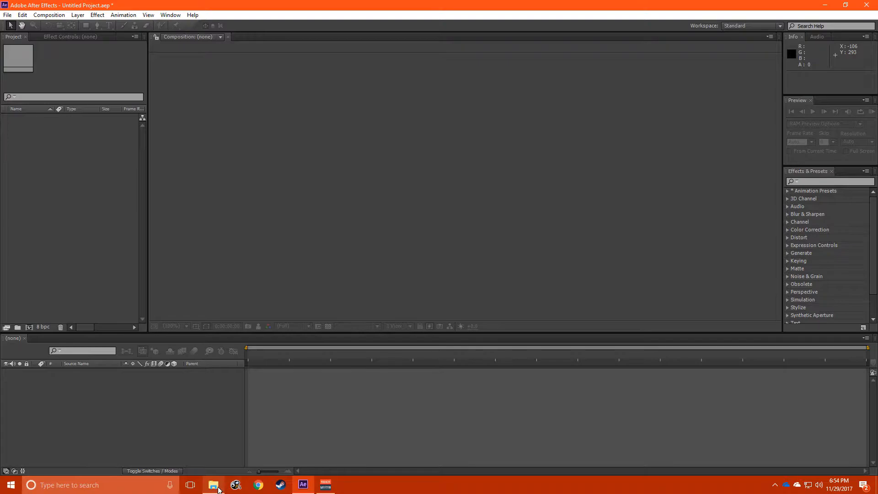
Bring up the file browser to locate the USP-S.avi gameplay clip.
{"action": "left_click", "coordinate": [212, 485]}
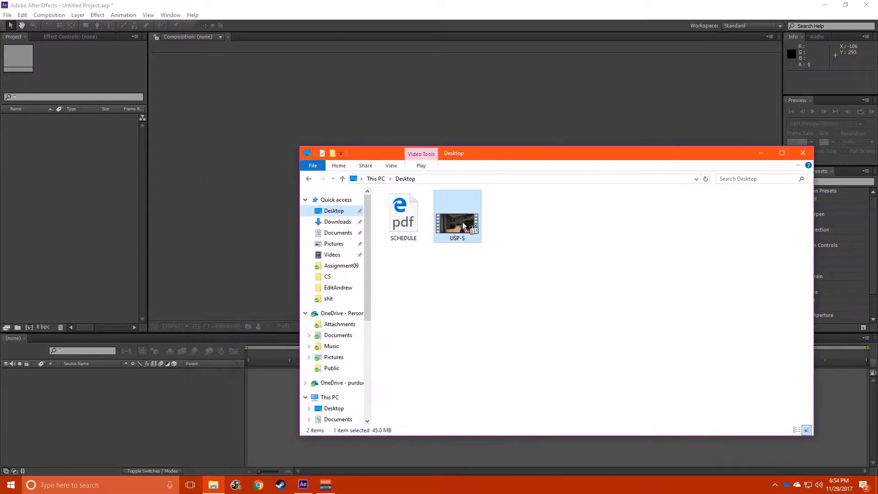
{"action": "mouse_move", "coordinate": [549, 259]}
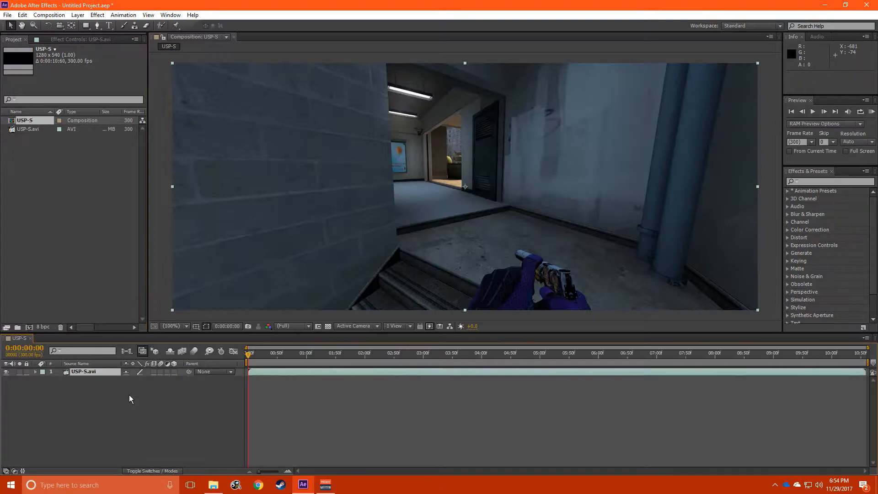
{"action": "left_click", "coordinate": [711, 353]}
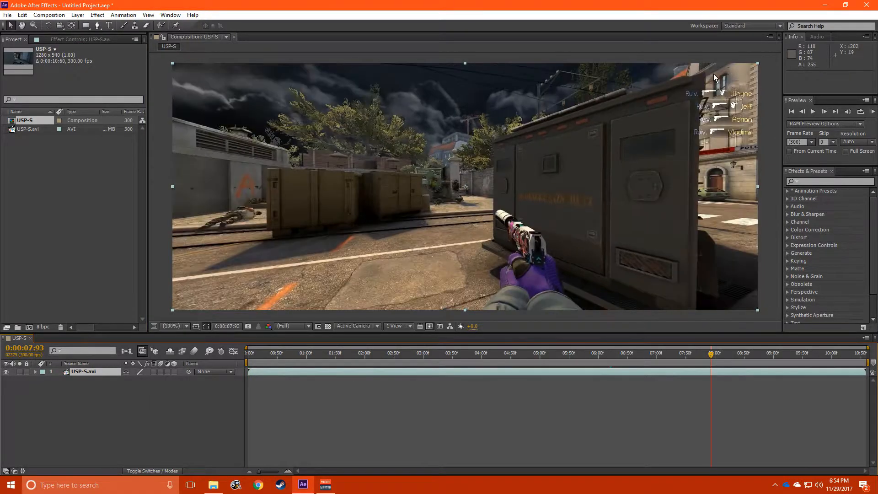
{"action": "mouse_move", "coordinate": [722, 125]}
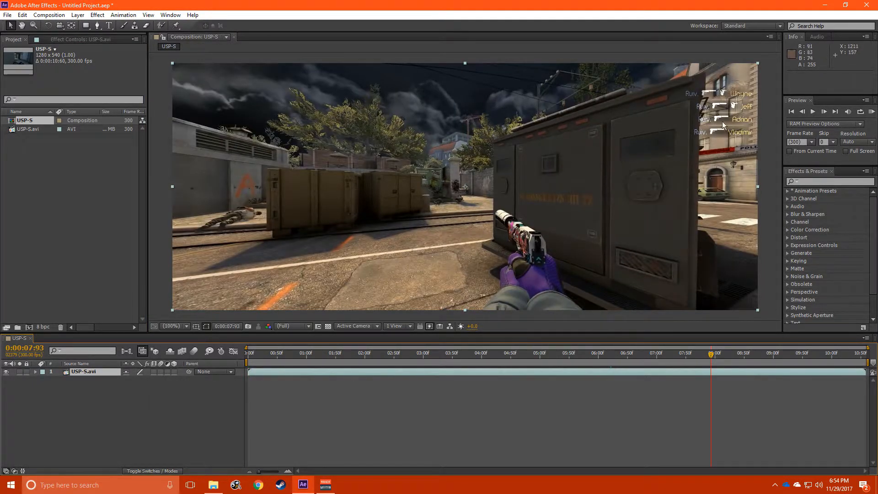
{"action": "mouse_move", "coordinate": [454, 159]}
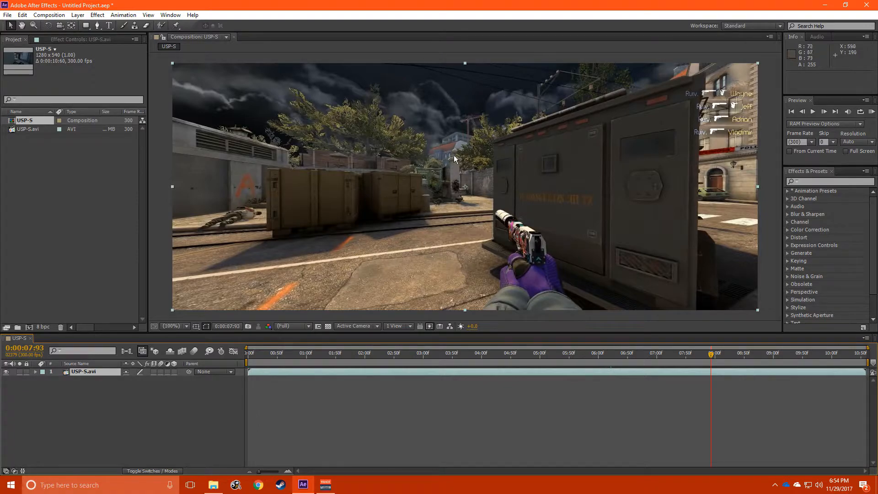
{"action": "mouse_move", "coordinate": [492, 261]}
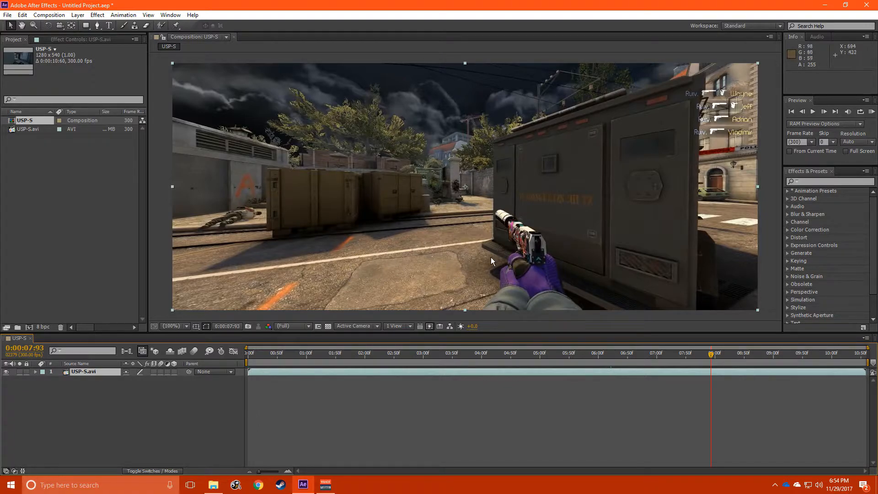
{"action": "mouse_move", "coordinate": [624, 184]}
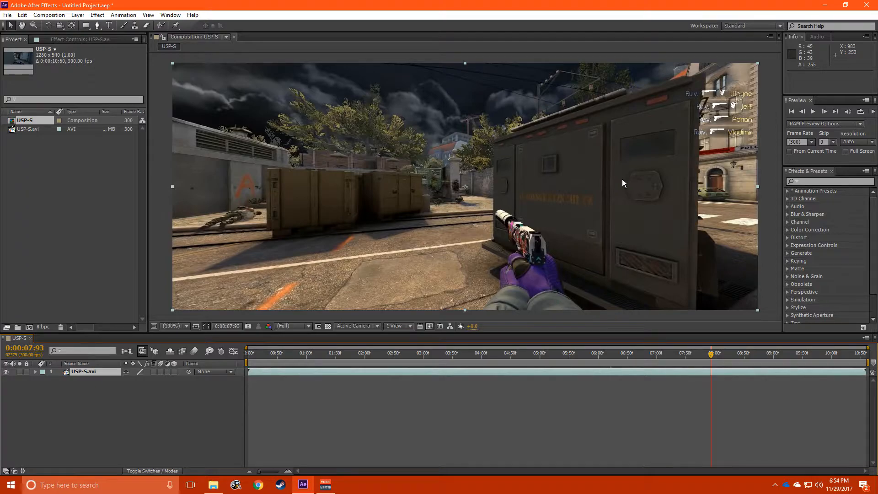
{"action": "mouse_move", "coordinate": [384, 374]}
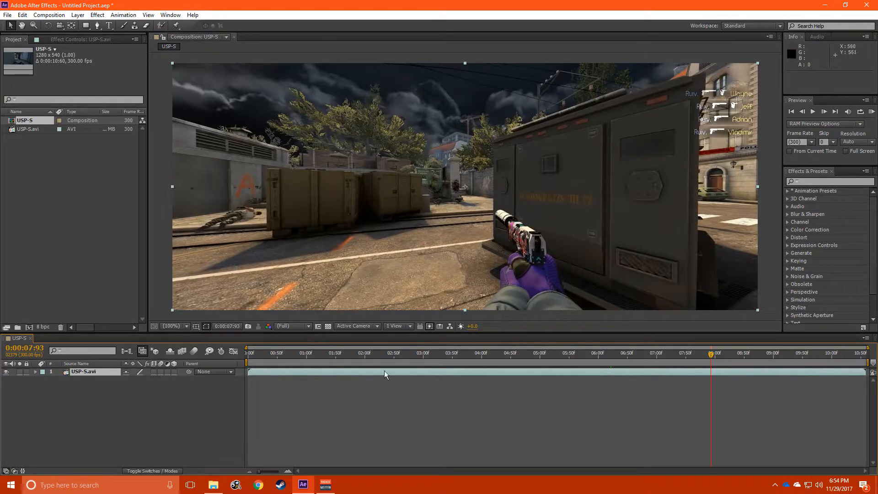
{"action": "mouse_move", "coordinate": [255, 363]}
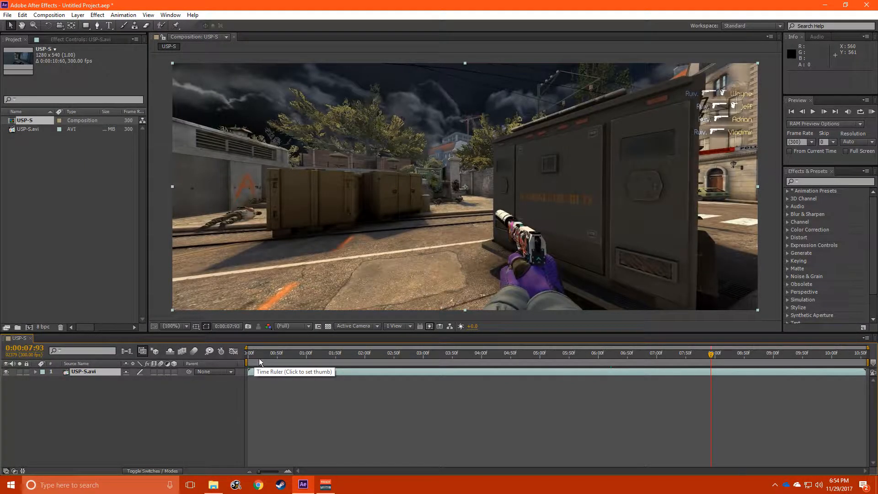
{"action": "left_click", "coordinate": [258, 353]}
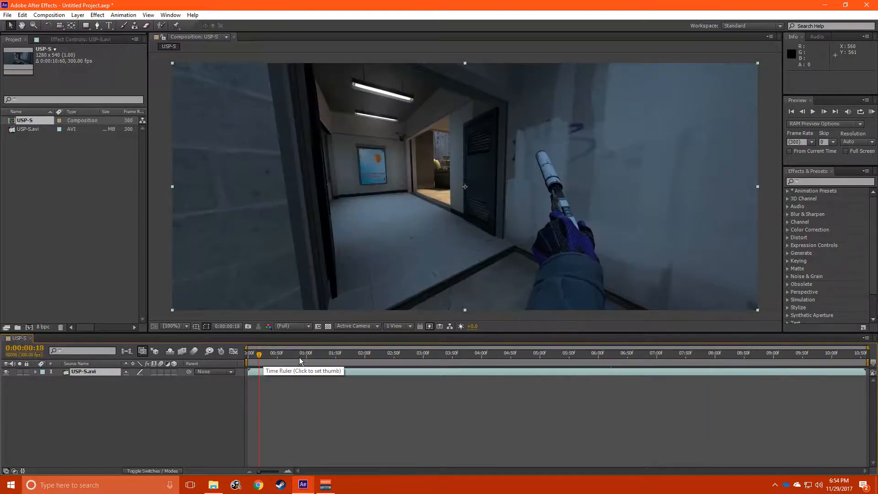
{"action": "left_click", "coordinate": [534, 353]}
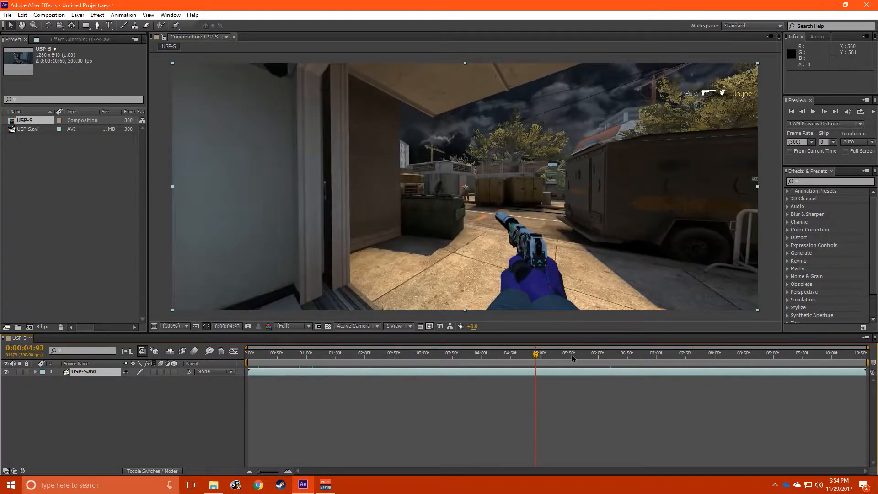
{"action": "left_click", "coordinate": [654, 353]}
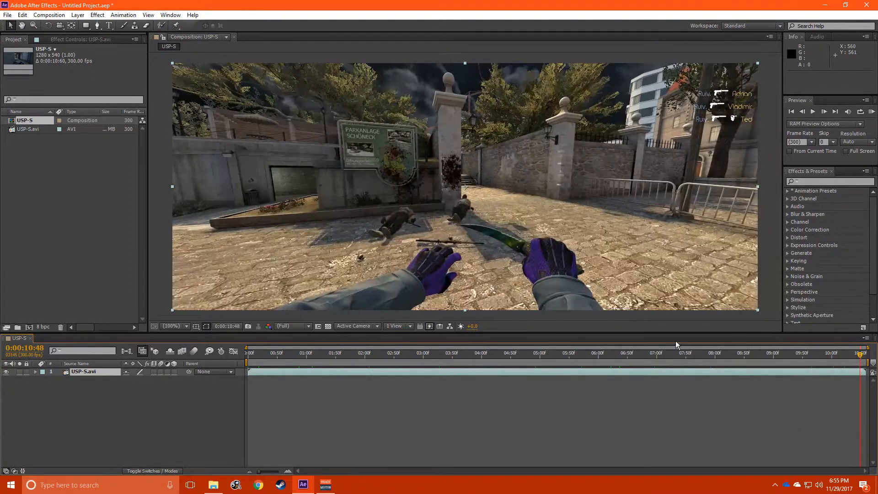
{"action": "left_click", "coordinate": [568, 353]}
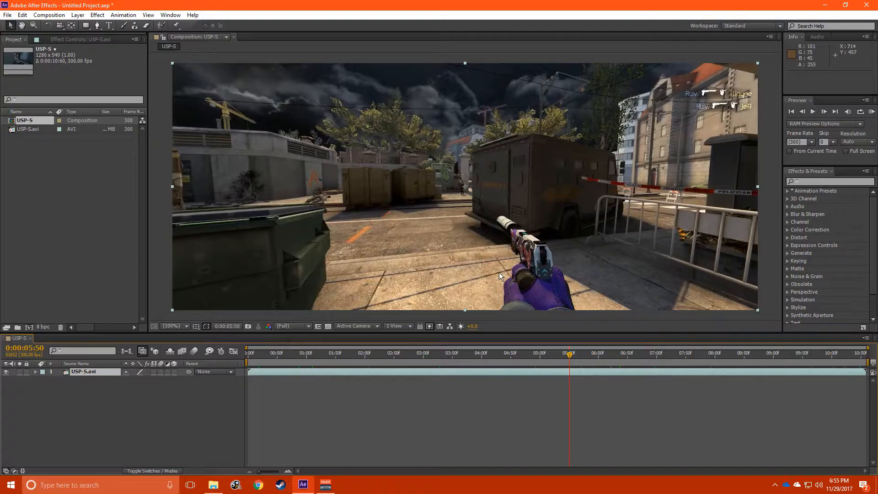
{"action": "mouse_move", "coordinate": [507, 265]}
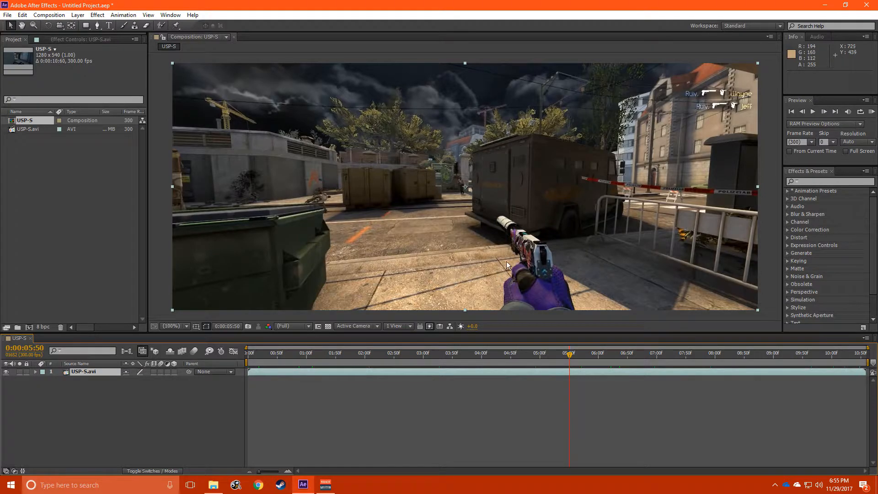
{"action": "mouse_move", "coordinate": [480, 232]}
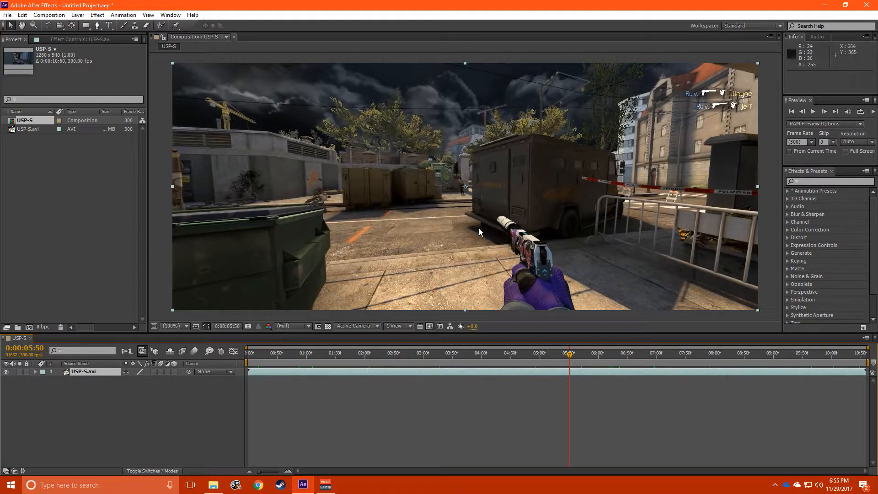
{"action": "mouse_move", "coordinate": [638, 356]}
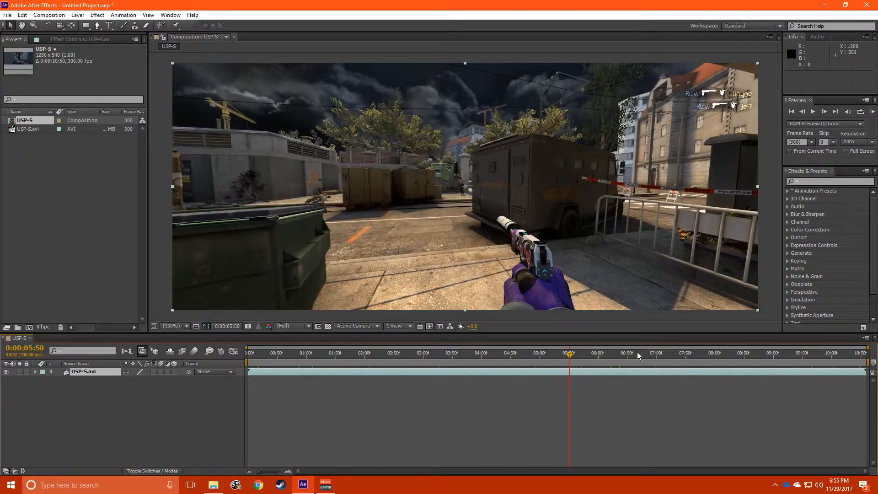
{"action": "left_click", "coordinate": [785, 353]}
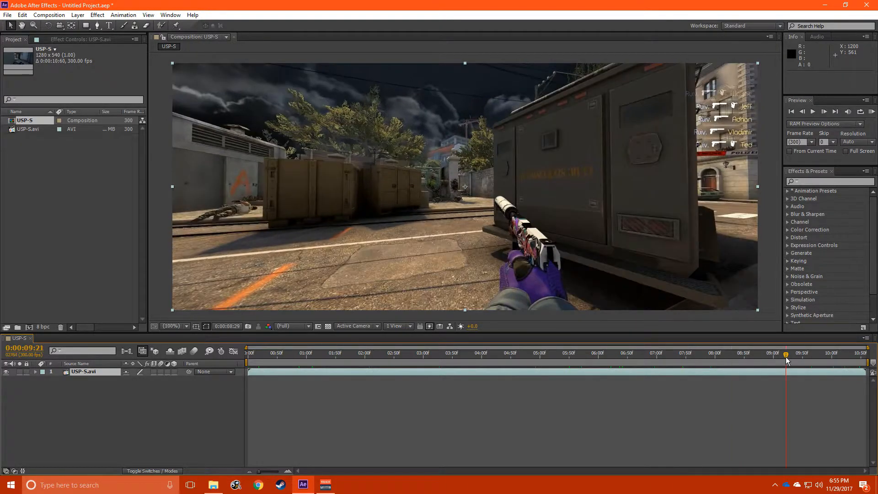
{"action": "left_click", "coordinate": [845, 353]}
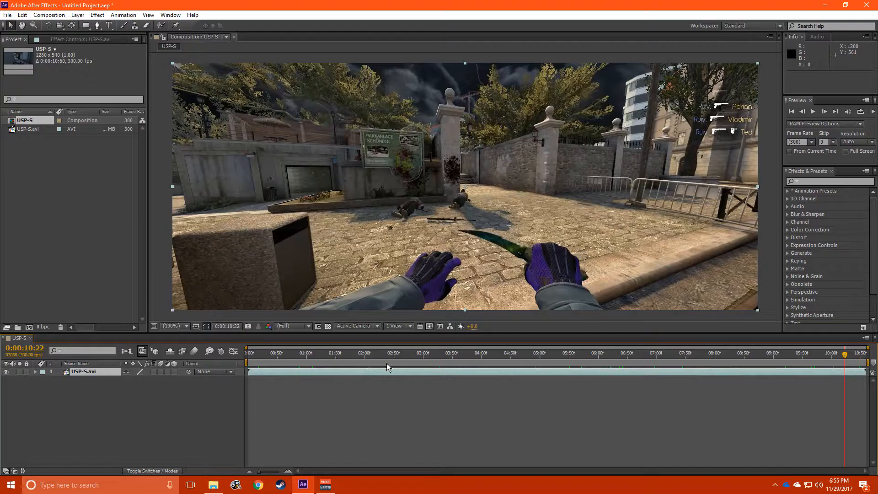
{"action": "left_click", "coordinate": [357, 353]}
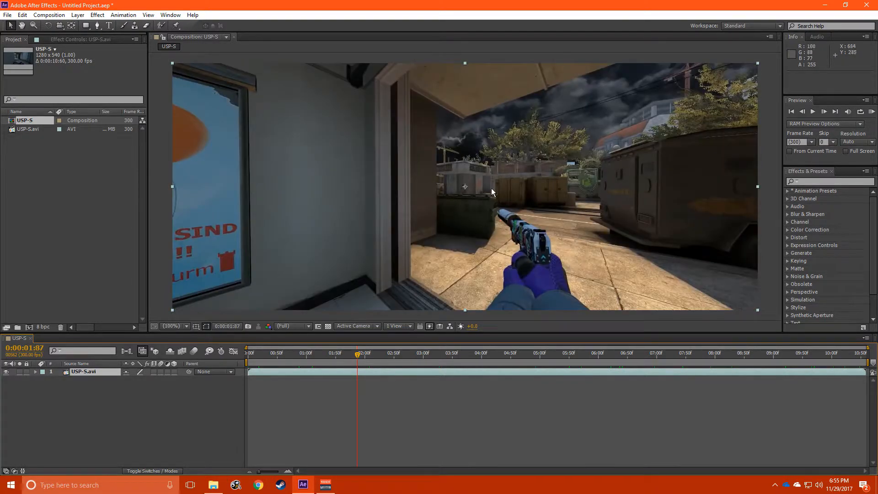
{"action": "mouse_move", "coordinate": [497, 214]}
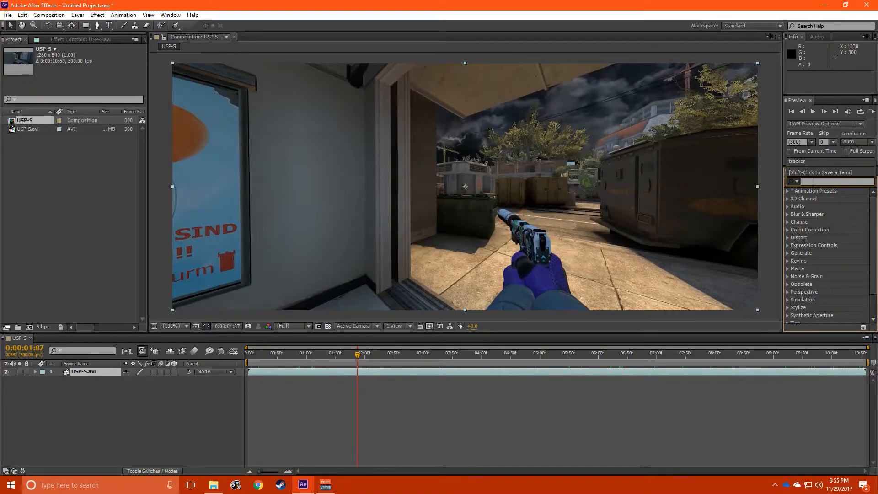
Find the 3D Camera Tracker via a 'tra' effects search, apply it to the clip and expand Advanced.
{"action": "type", "text": "tracker"}
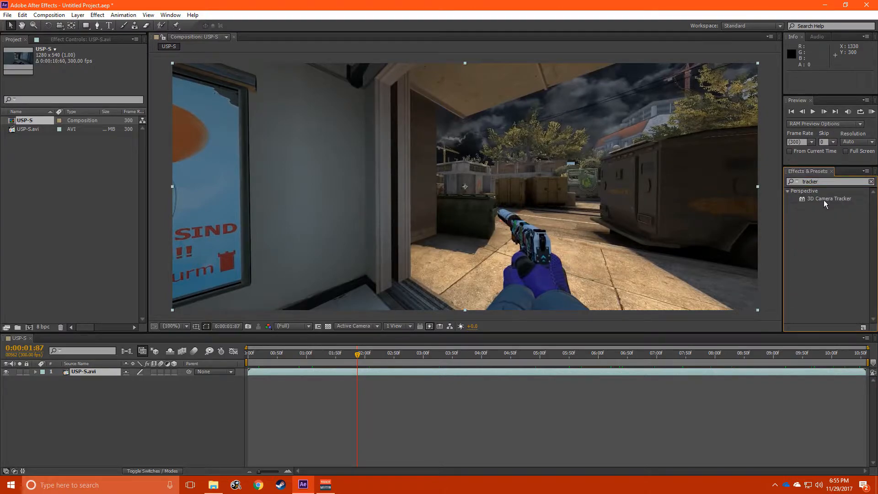
{"action": "double_click", "coordinate": [829, 199]}
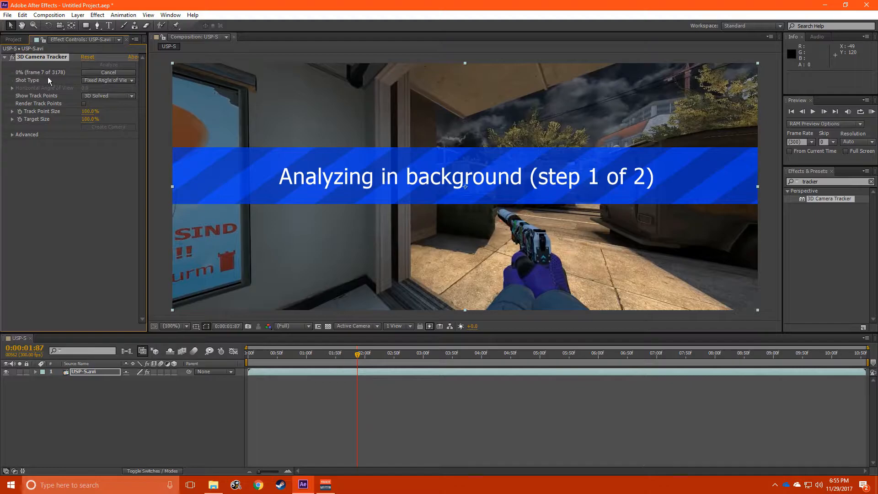
{"action": "left_click", "coordinate": [12, 134]}
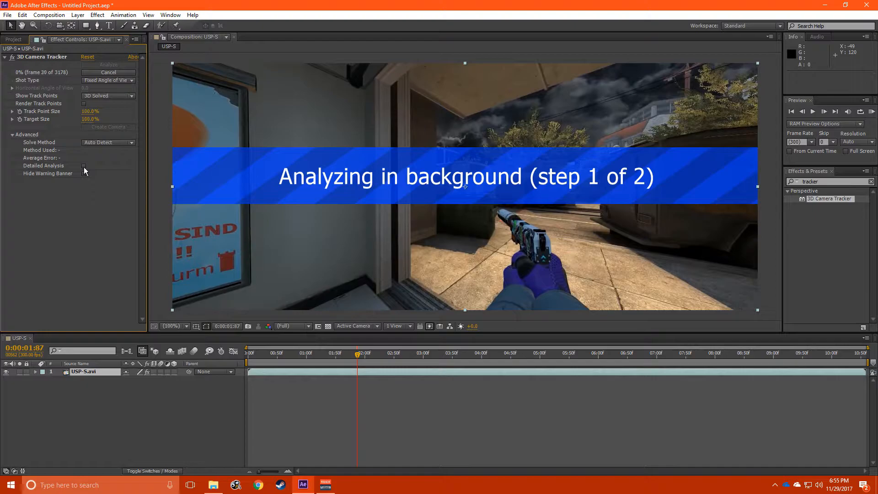
{"action": "mouse_move", "coordinate": [73, 142]}
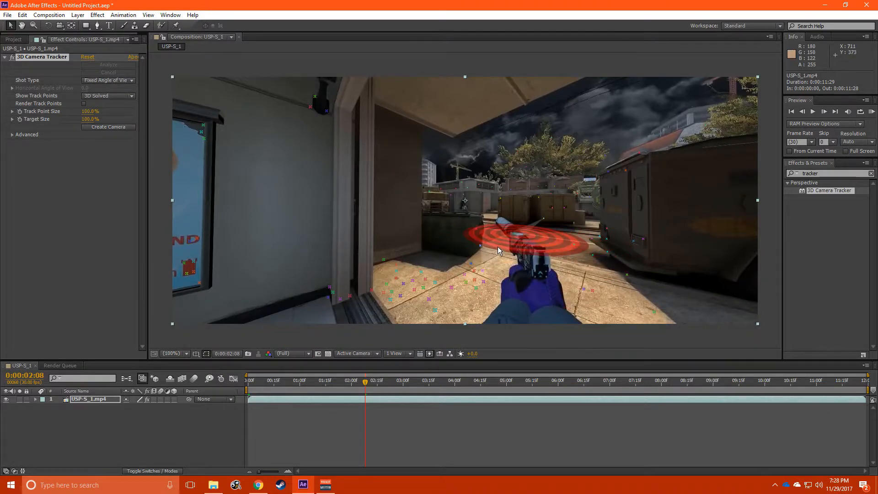
Select solved track points on the floor near the gun as the target.
{"action": "left_click", "coordinate": [250, 380]}
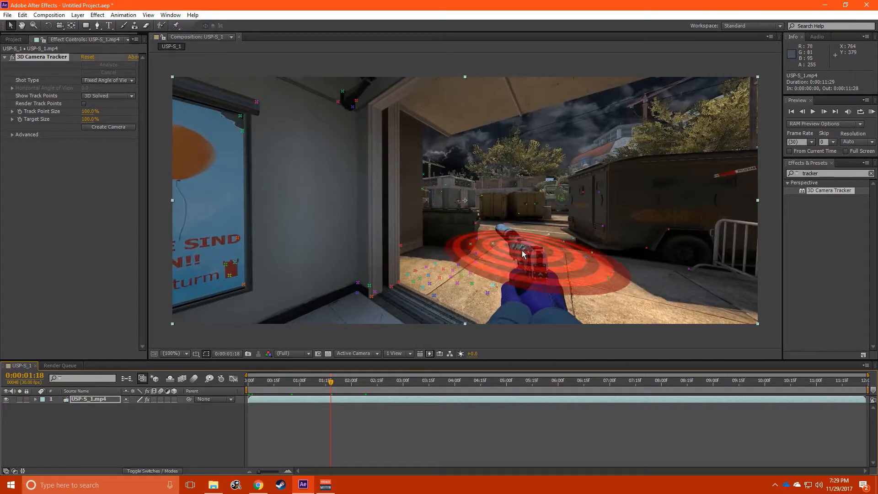
{"action": "mouse_move", "coordinate": [522, 253]}
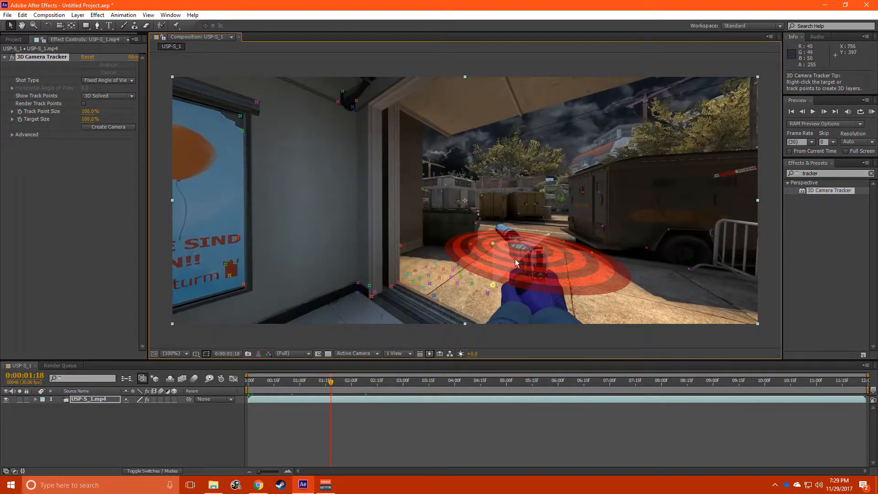
{"action": "mouse_move", "coordinate": [501, 256]}
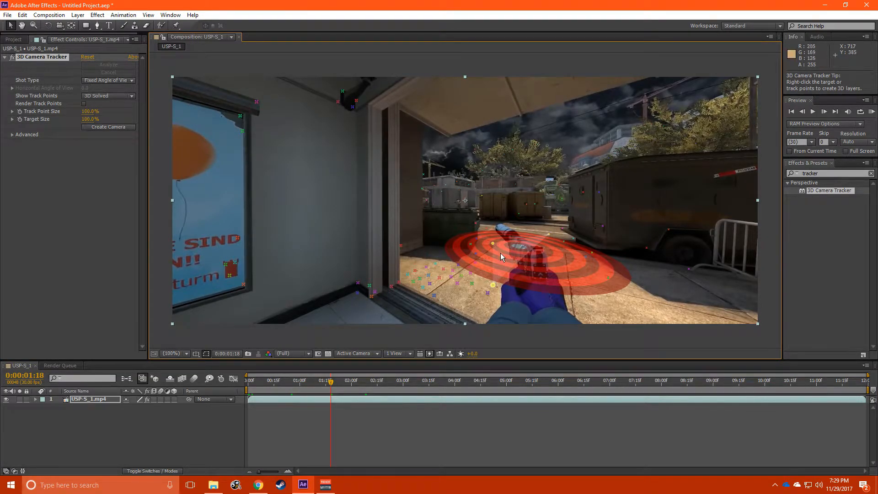
{"action": "mouse_move", "coordinate": [569, 234]}
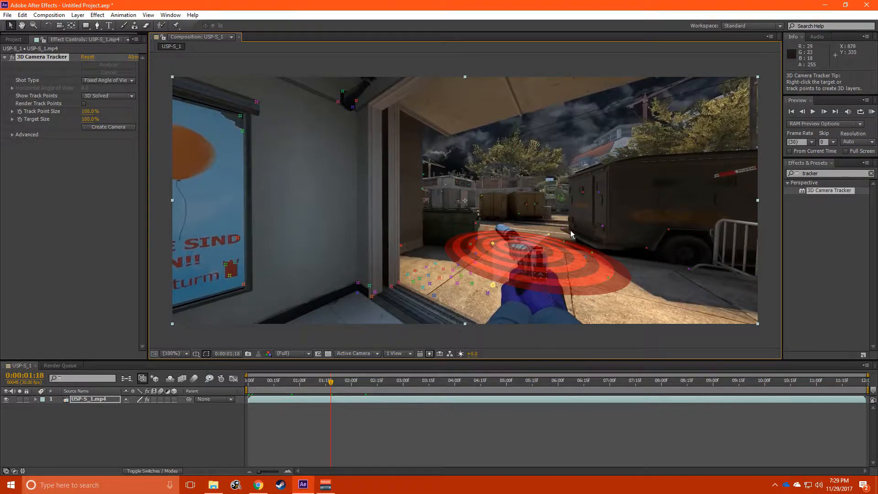
Create a track null and camera from the target and select Track Null 1.
{"action": "right_click", "coordinate": [570, 234]}
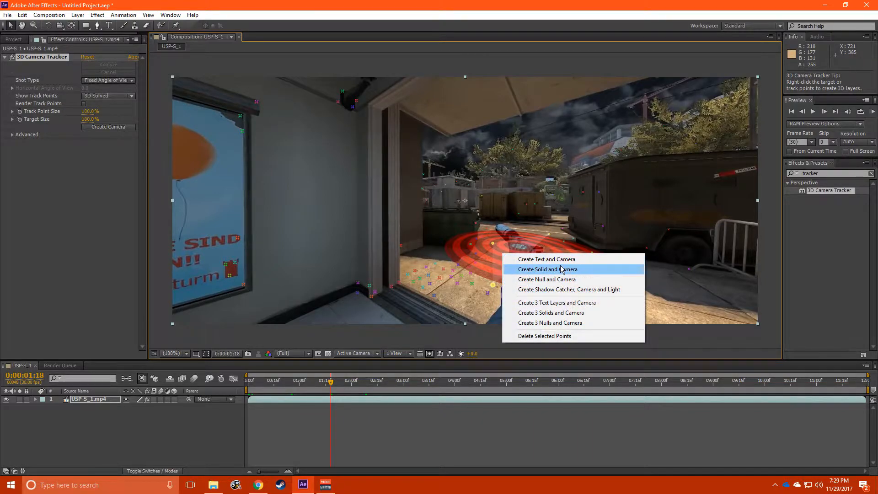
{"action": "mouse_move", "coordinate": [545, 280]}
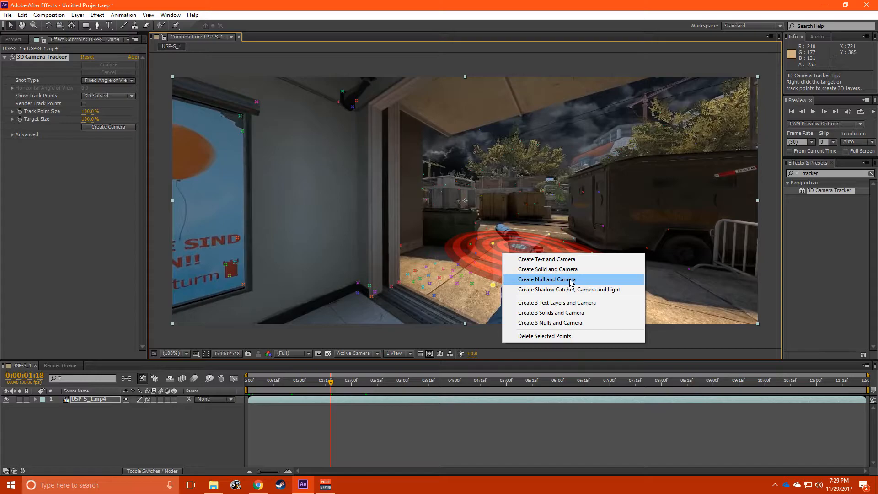
{"action": "left_click", "coordinate": [544, 279]}
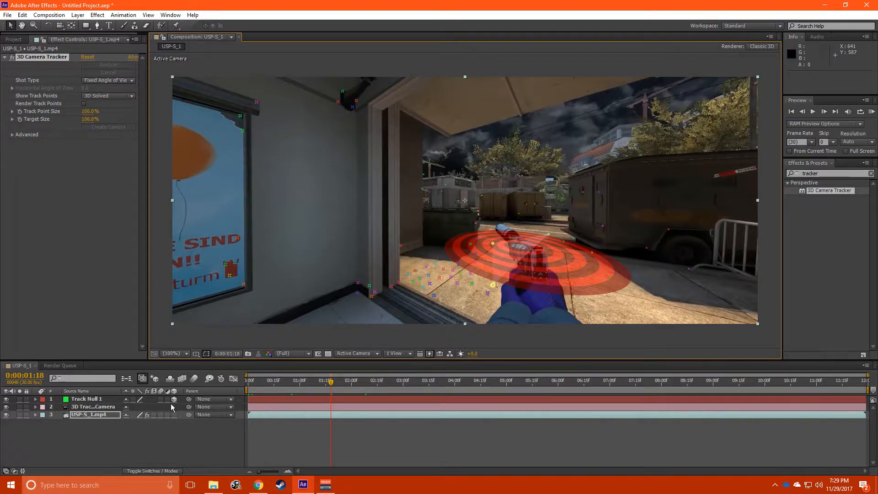
{"action": "left_click", "coordinate": [87, 399]}
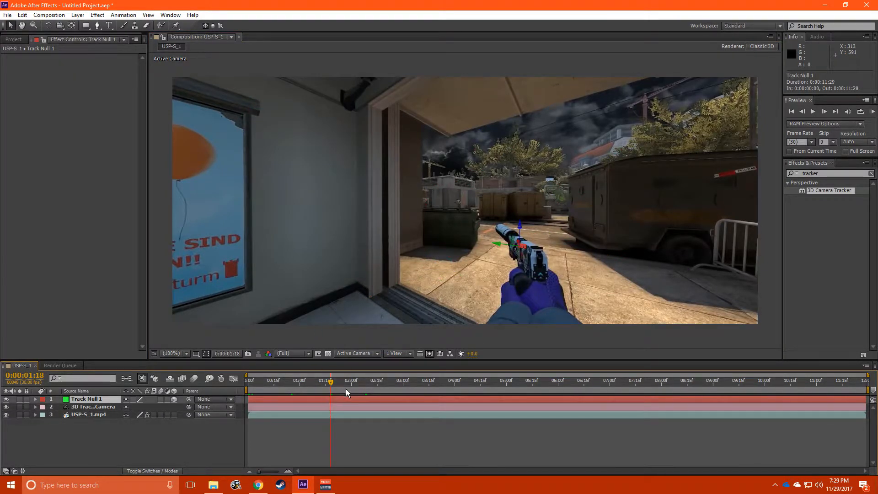
Scrub the clip to verify the null sticks, then bring up the project files and browser.
{"action": "left_click", "coordinate": [518, 380]}
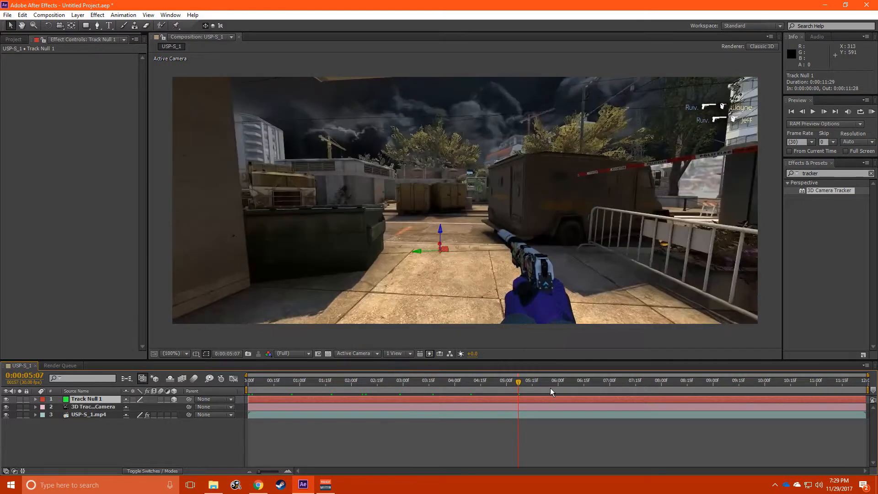
{"action": "left_click", "coordinate": [370, 380]}
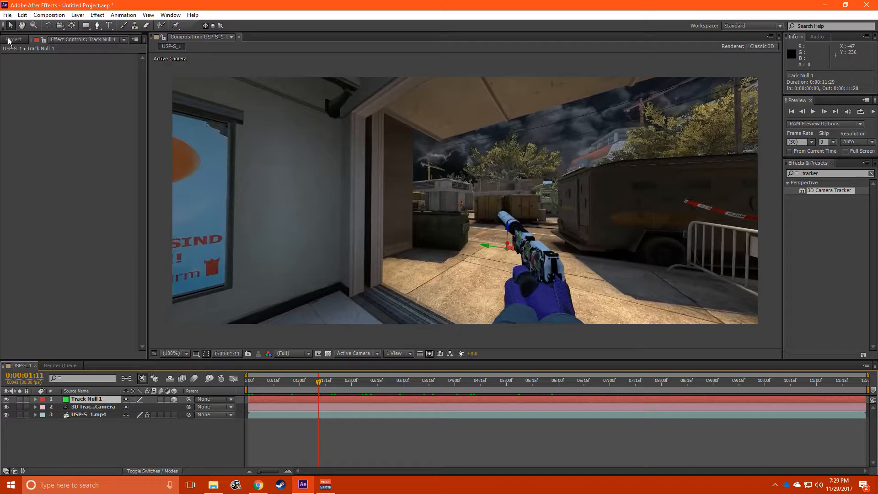
{"action": "left_click", "coordinate": [13, 39]}
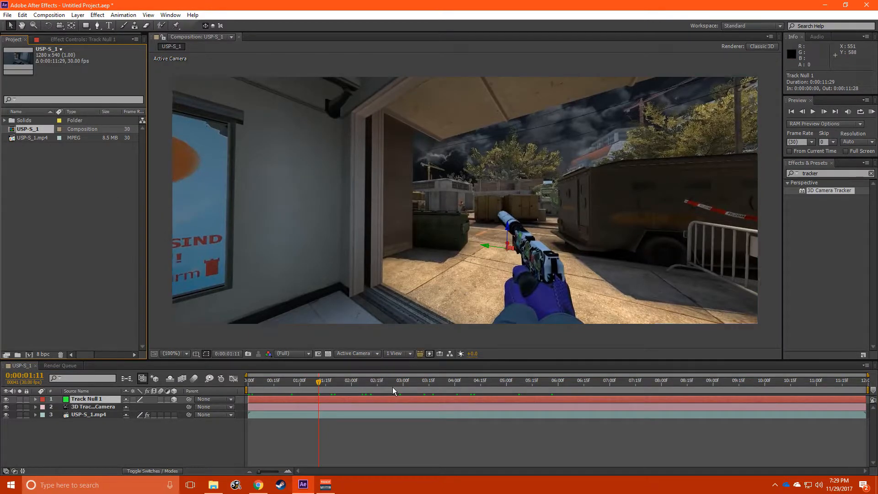
{"action": "left_click", "coordinate": [256, 485]}
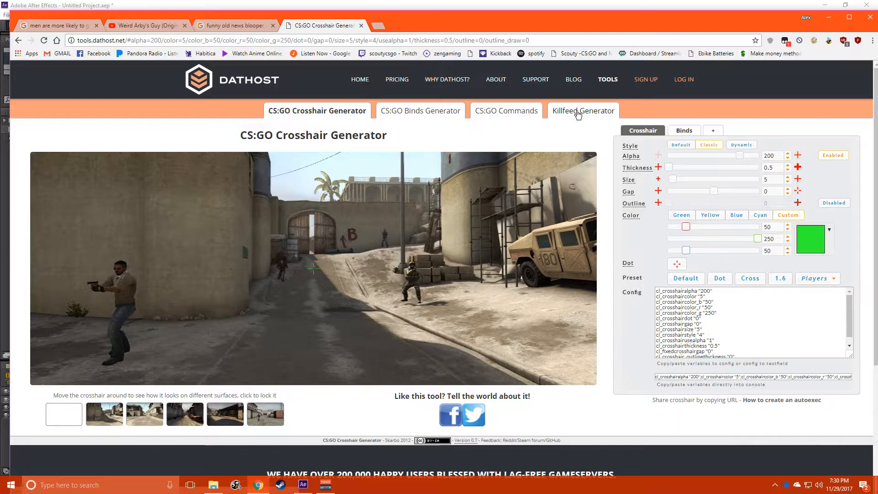
In the Killfeed Generator choose one death notice with killer 'Scou…' and victim 'OTNAST…'.
{"action": "left_click", "coordinate": [583, 110]}
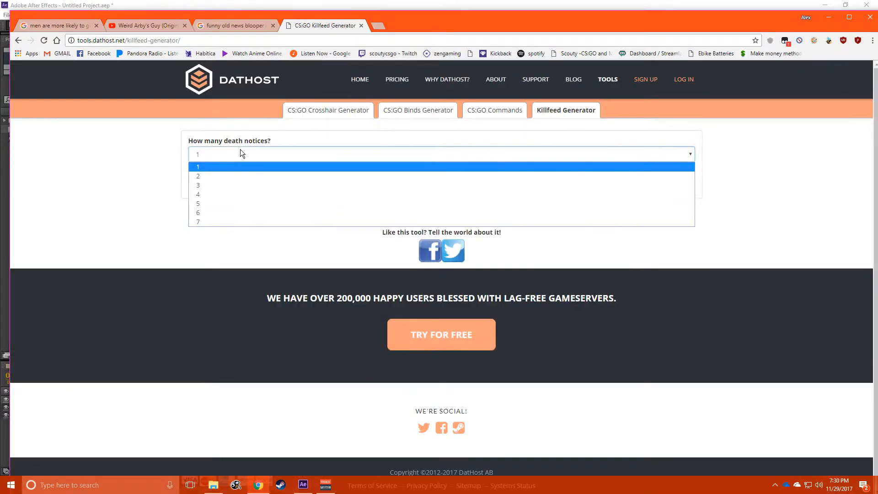
{"action": "left_click", "coordinate": [197, 167]}
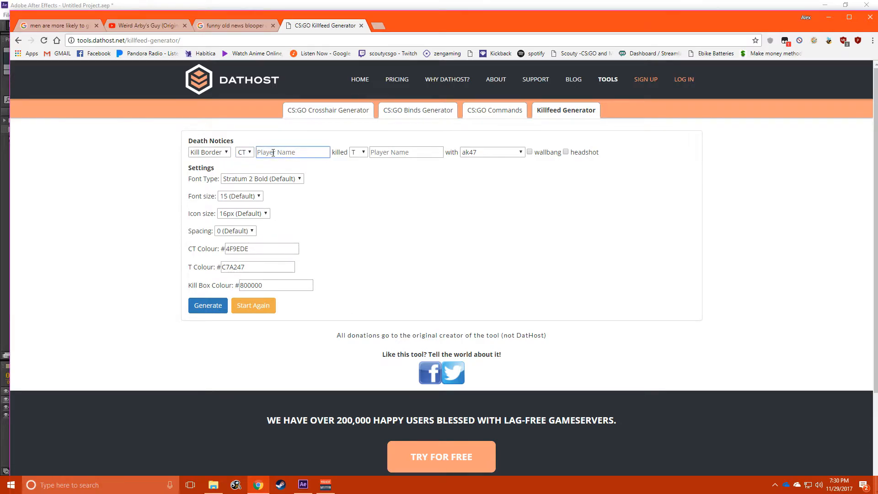
{"action": "type", "text": "Scouty"}
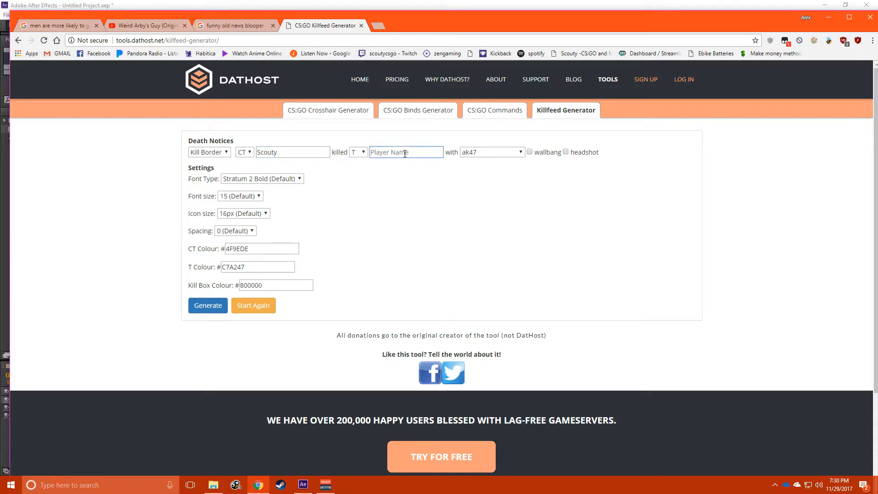
{"action": "type", "text": "OTNASTY"}
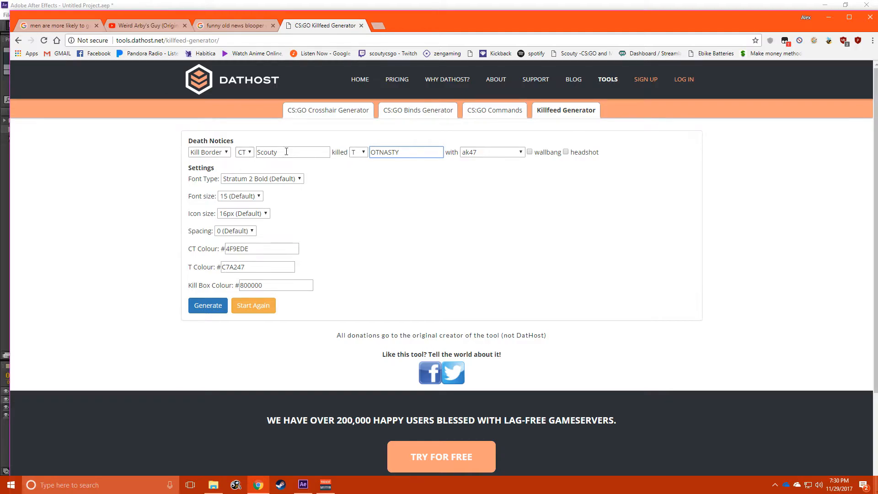
Set the weapon to usp_silencer, choose No Border, and generate the kill-feed image.
{"action": "left_click", "coordinate": [492, 152]}
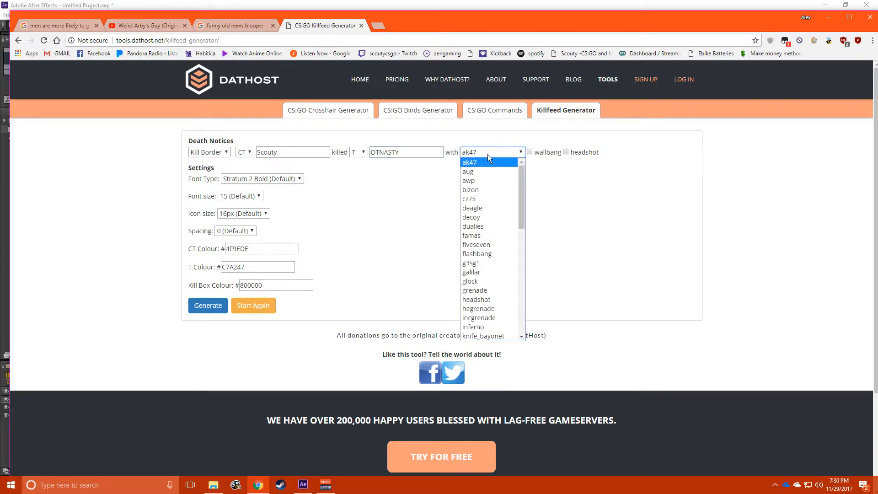
{"action": "scroll", "scroll_direction": "down", "scroll_amount": 3}
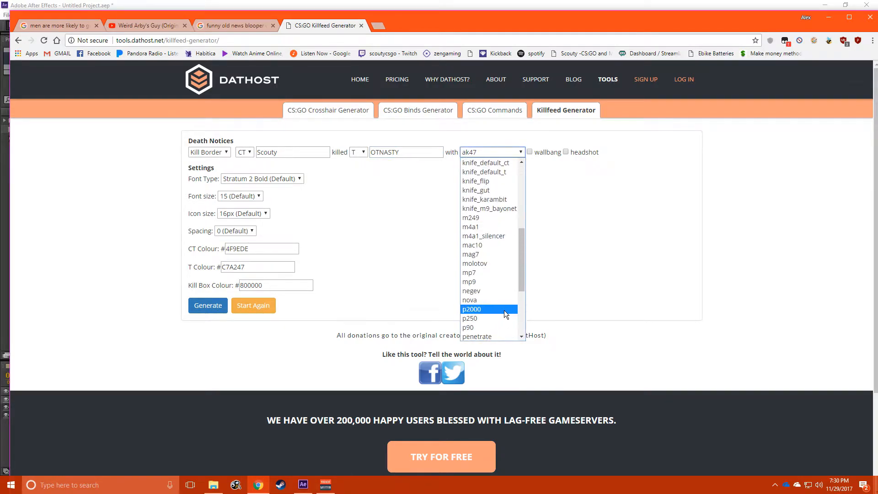
{"action": "scroll", "scroll_direction": "down", "scroll_amount": 3}
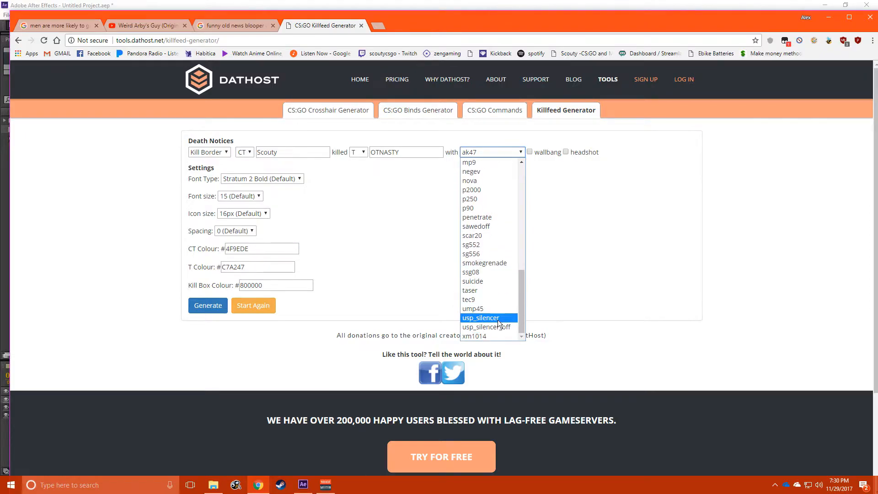
{"action": "left_click", "coordinate": [480, 317]}
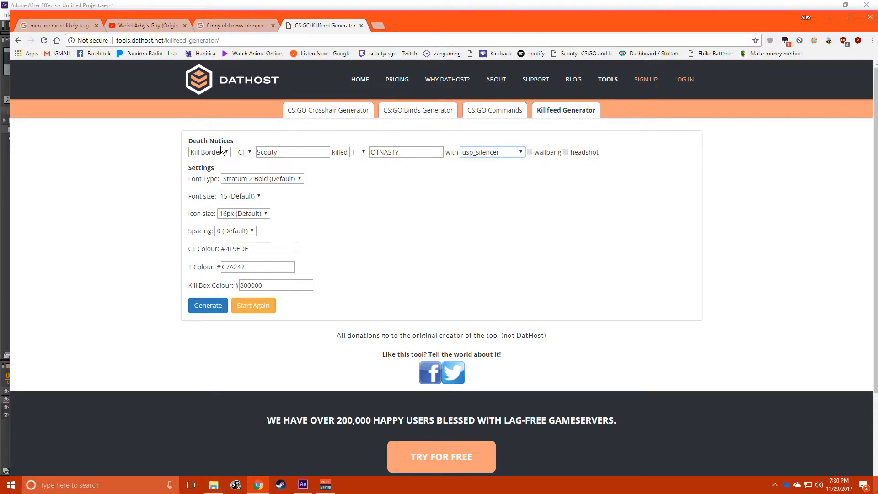
{"action": "left_click", "coordinate": [210, 151]}
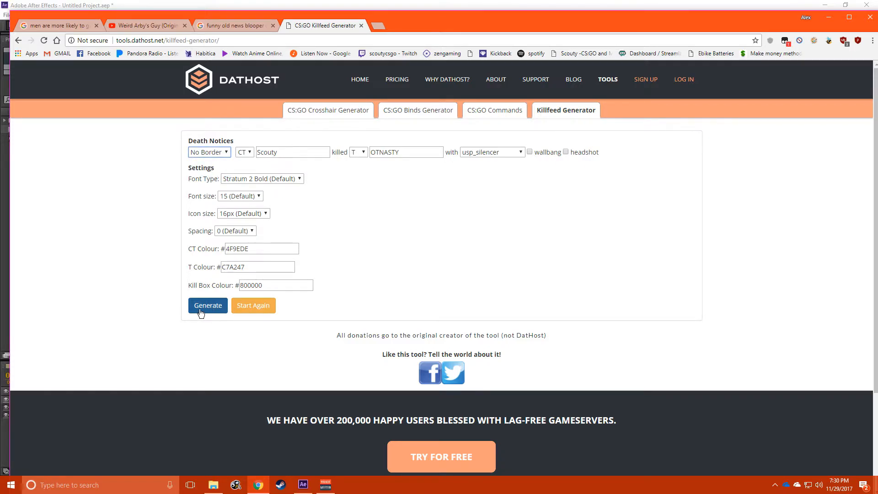
{"action": "left_click", "coordinate": [208, 306]}
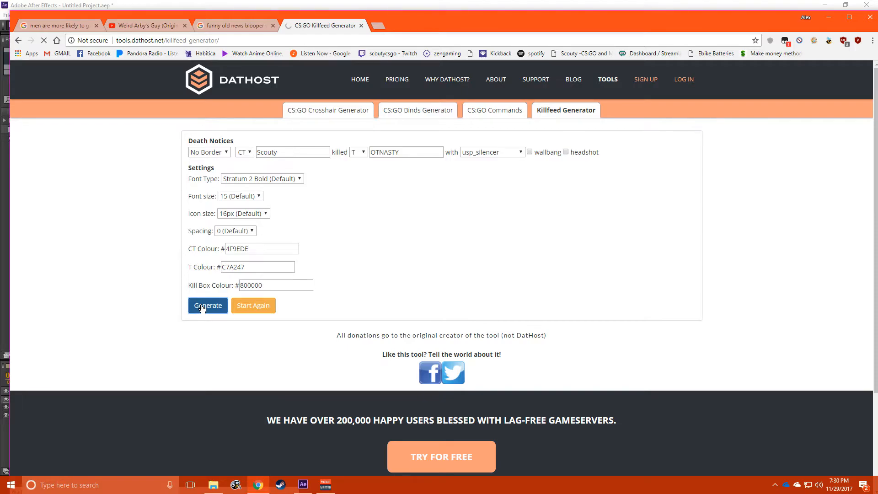
Save the generated kill-feed PNG to disk and put the browser away.
{"action": "left_click", "coordinate": [207, 306]}
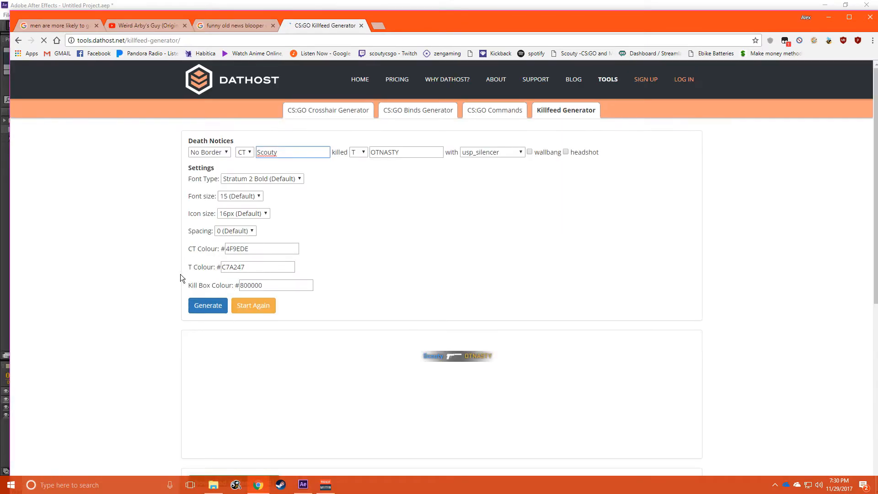
{"action": "left_click", "coordinate": [207, 306]}
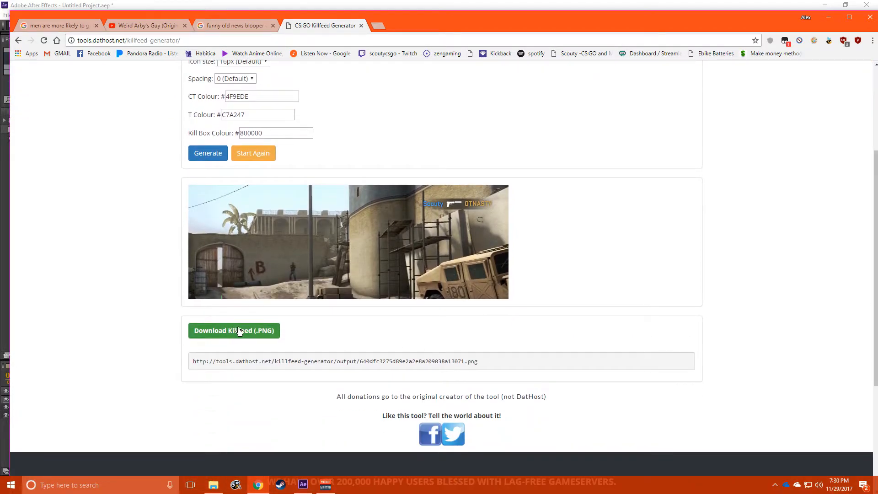
{"action": "right_click", "coordinate": [445, 278]}
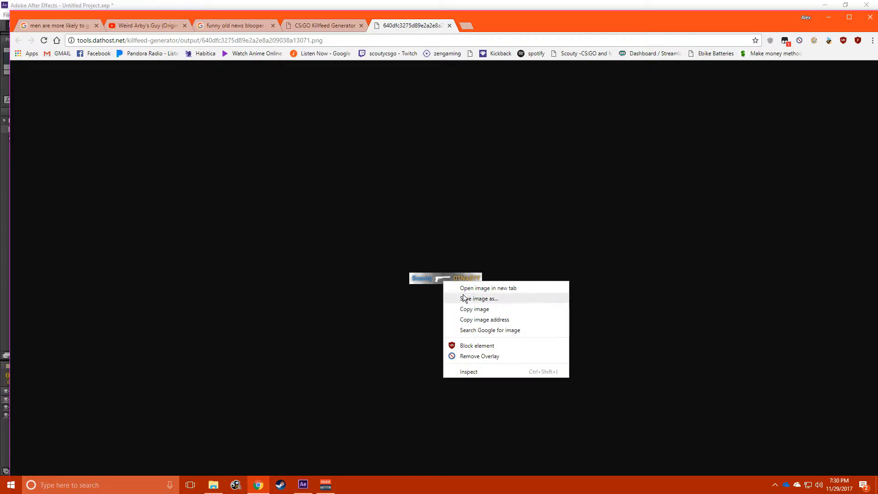
{"action": "left_click", "coordinate": [478, 298]}
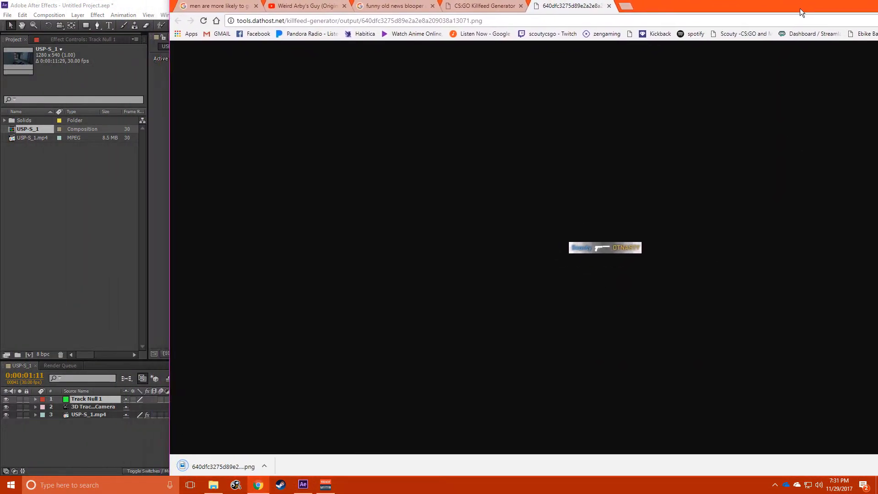
{"action": "left_click", "coordinate": [61, 237]}
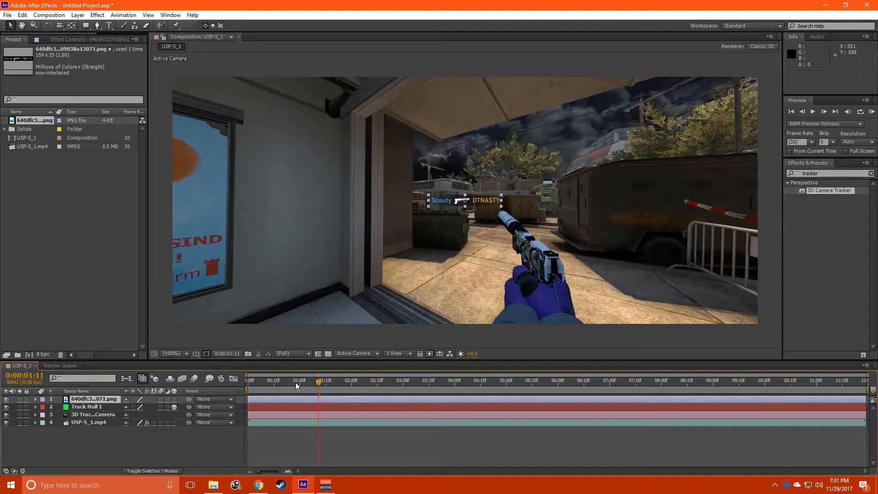
Scrub through the clip to check the kill-feed PNG layer across the footage.
{"action": "left_click", "coordinate": [399, 381]}
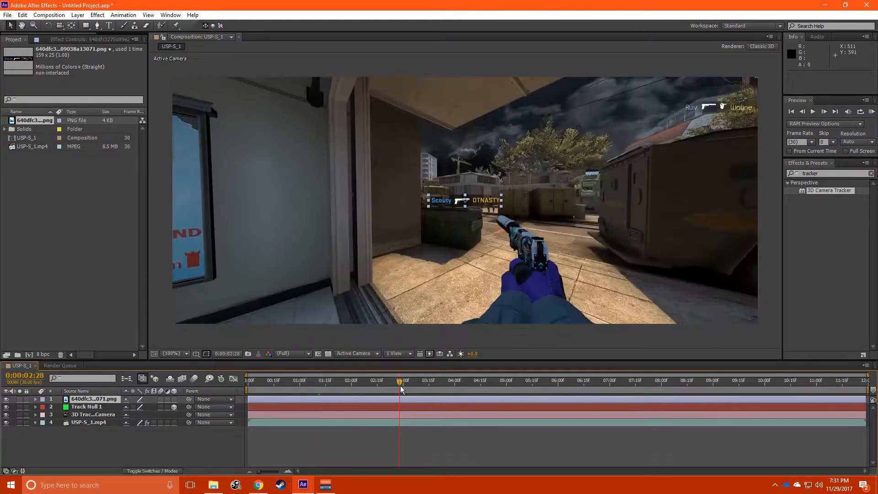
{"action": "left_click", "coordinate": [557, 381]}
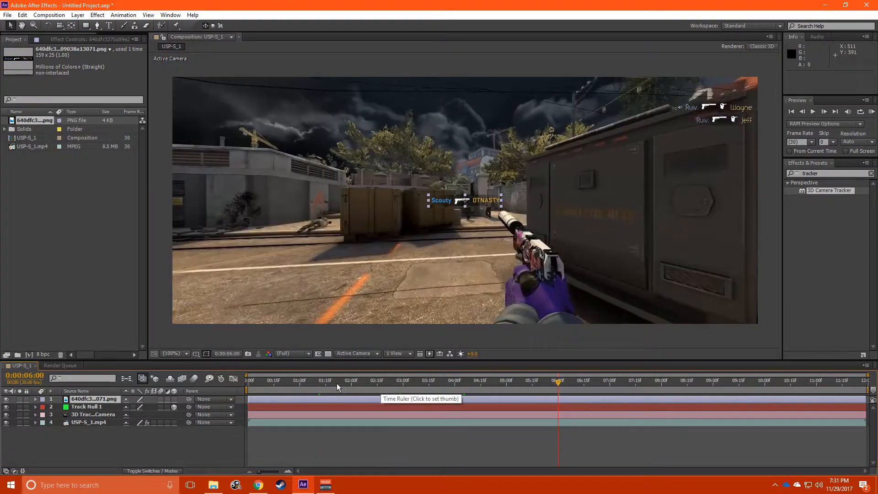
{"action": "left_click", "coordinate": [291, 380]}
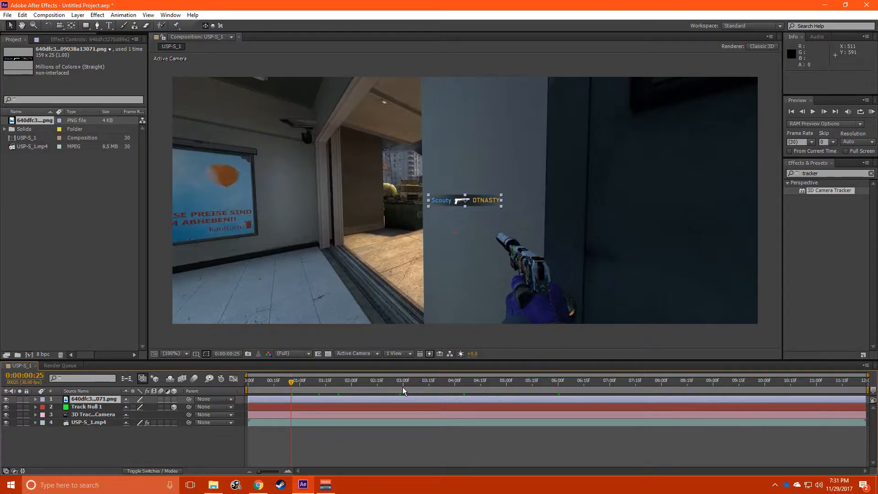
{"action": "left_click", "coordinate": [371, 380]}
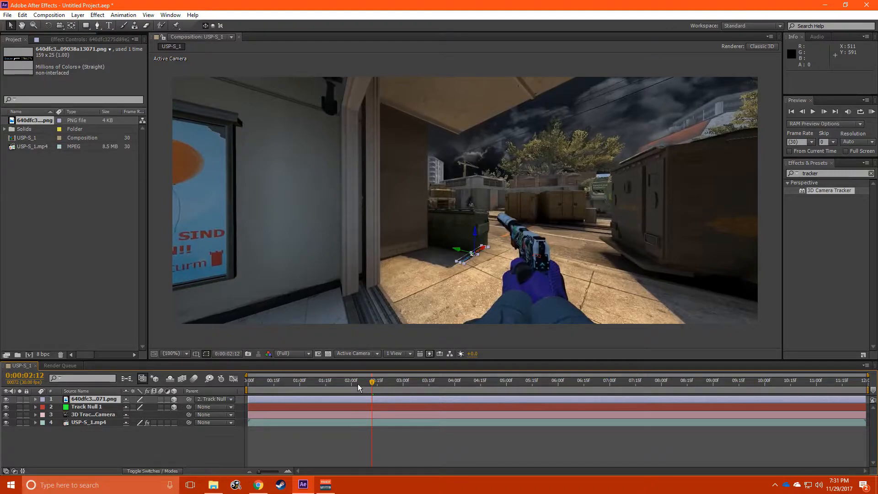
Scrub the timeline to confirm the PNG follows Track Null 1 through the scene.
{"action": "left_click", "coordinate": [528, 380]}
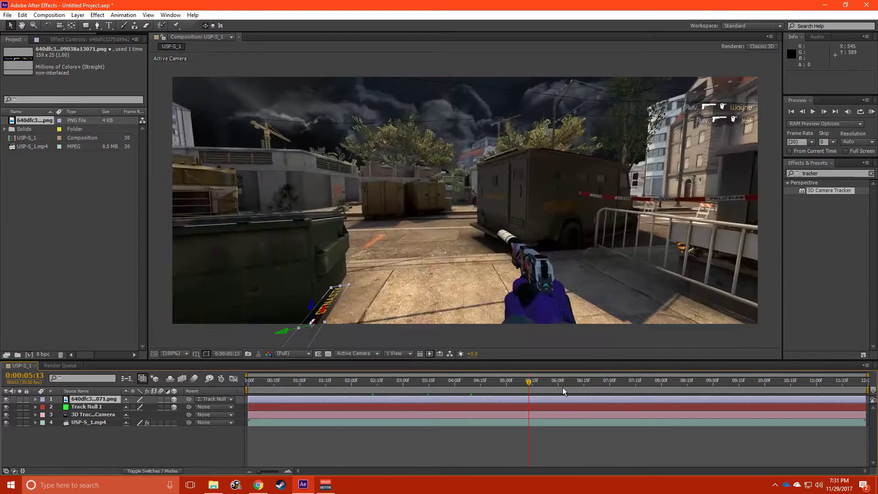
{"action": "left_click", "coordinate": [477, 380]}
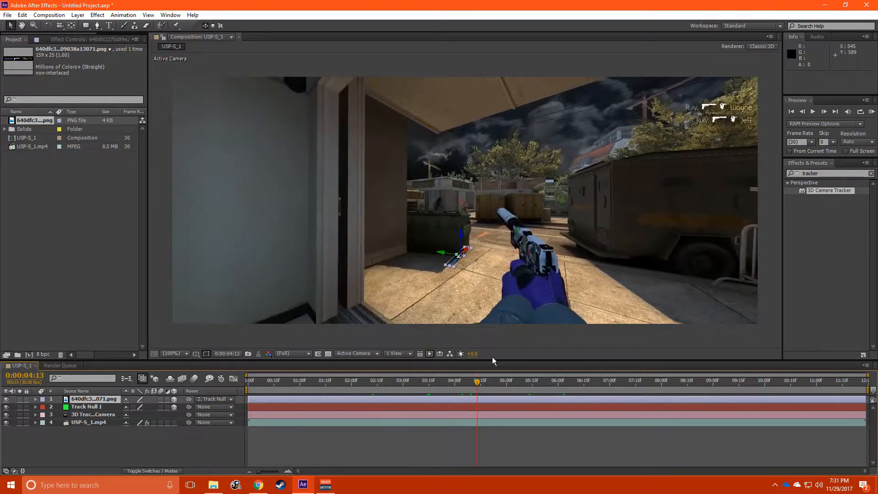
{"action": "mouse_move", "coordinate": [400, 241]}
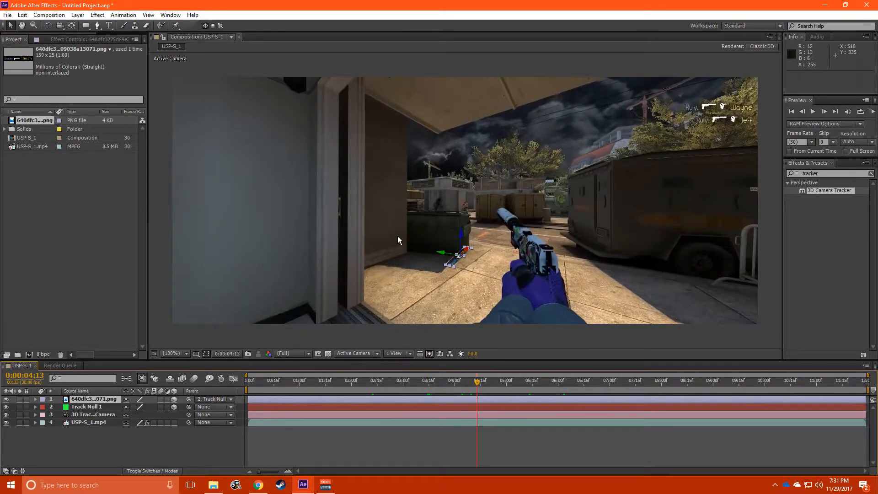
{"action": "mouse_move", "coordinate": [63, 36]}
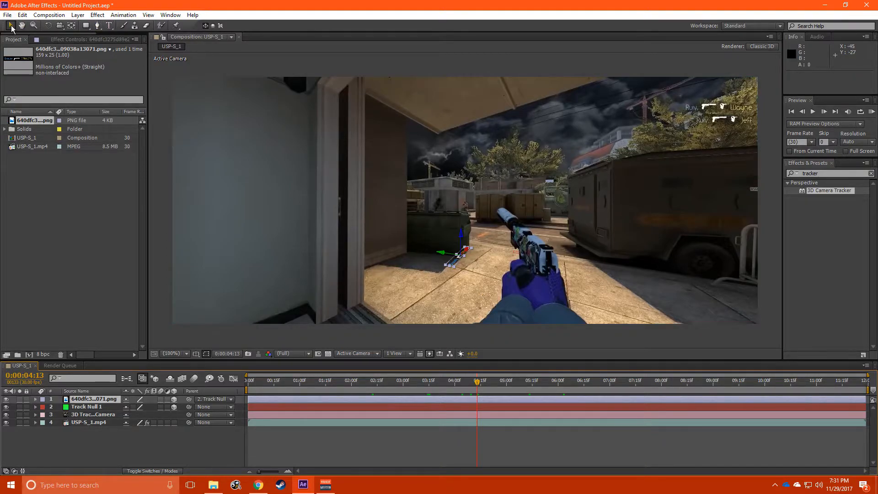
{"action": "mouse_move", "coordinate": [461, 240]}
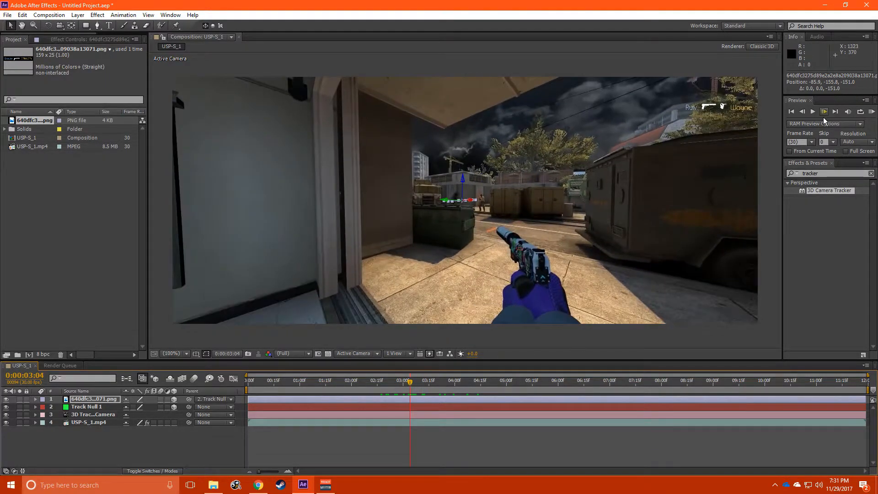
Step through frames near the kill and nudge the kill-feed image into place by the doorway.
{"action": "left_click", "coordinate": [802, 112]}
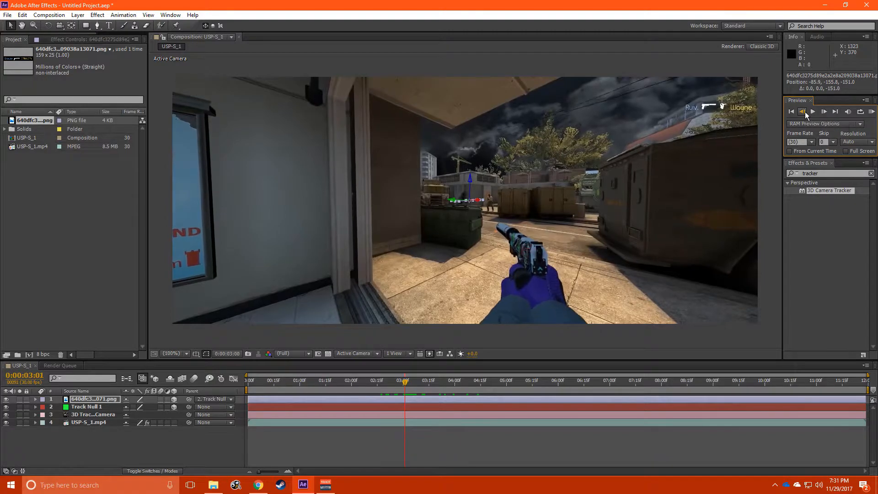
{"action": "left_click", "coordinate": [802, 111]}
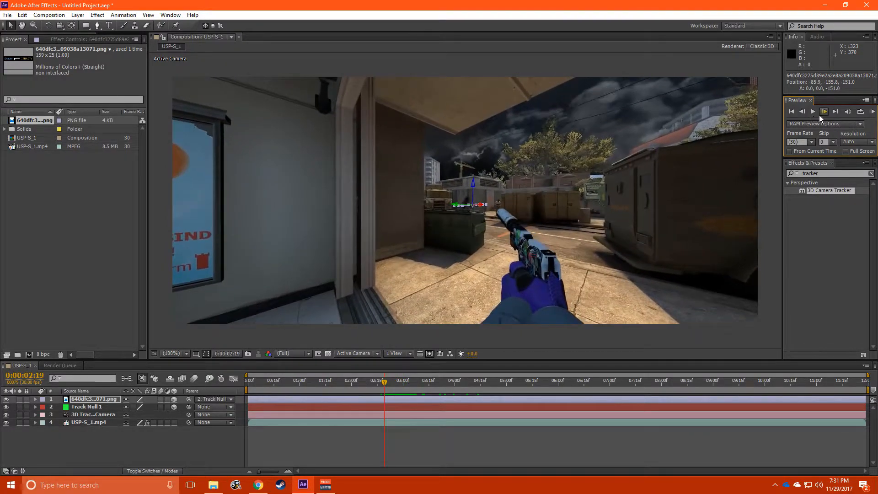
{"action": "left_click", "coordinate": [812, 112]}
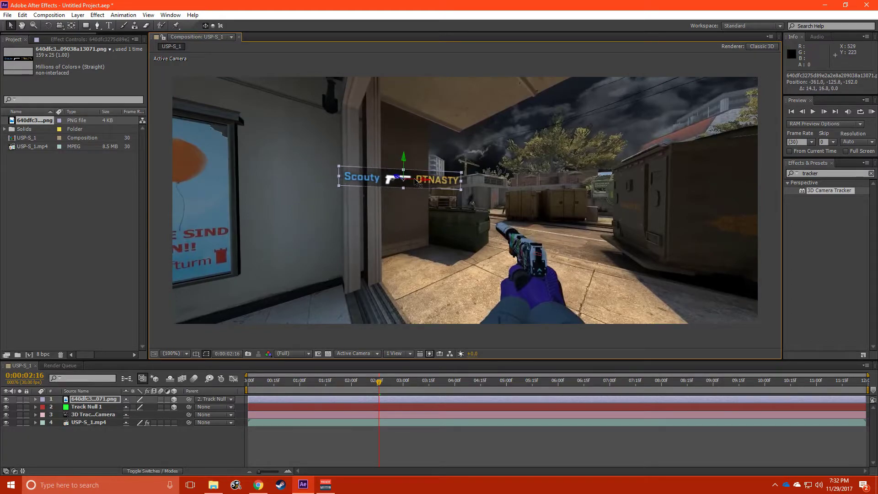
{"action": "left_click_drag", "start_coordinate": [400, 177], "coordinate": [403, 188]}
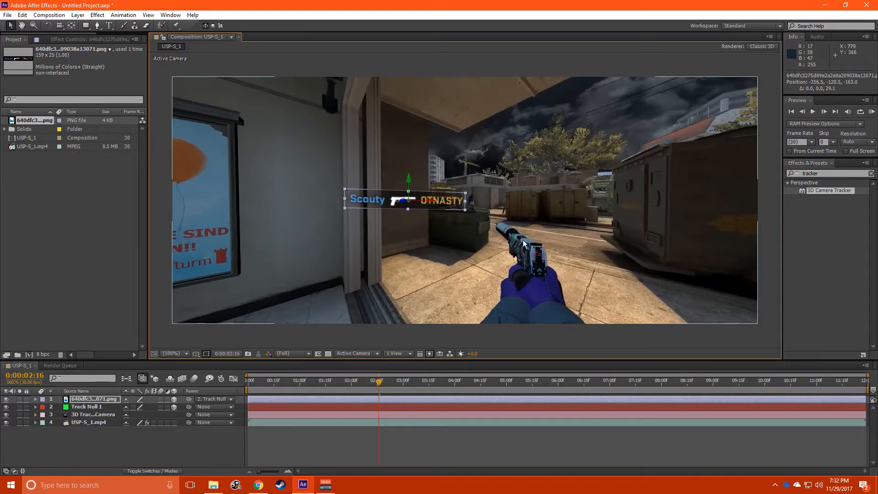
{"action": "mouse_move", "coordinate": [451, 218]}
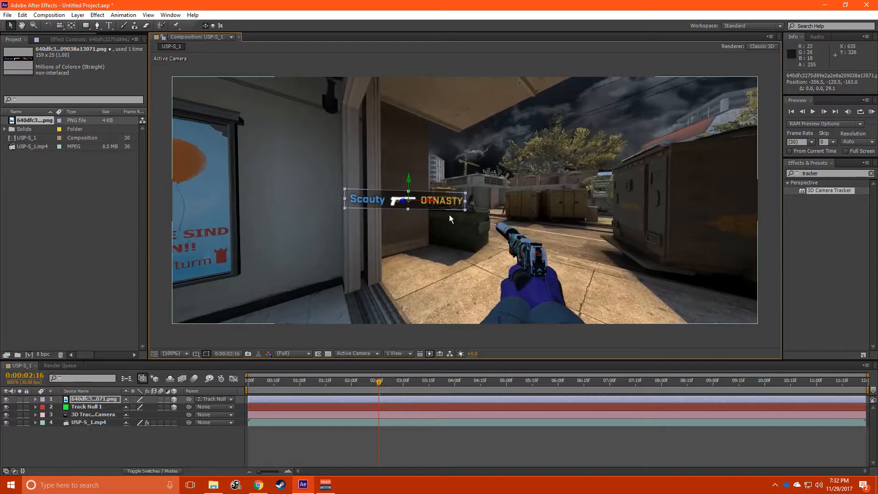
{"action": "mouse_move", "coordinate": [386, 216]}
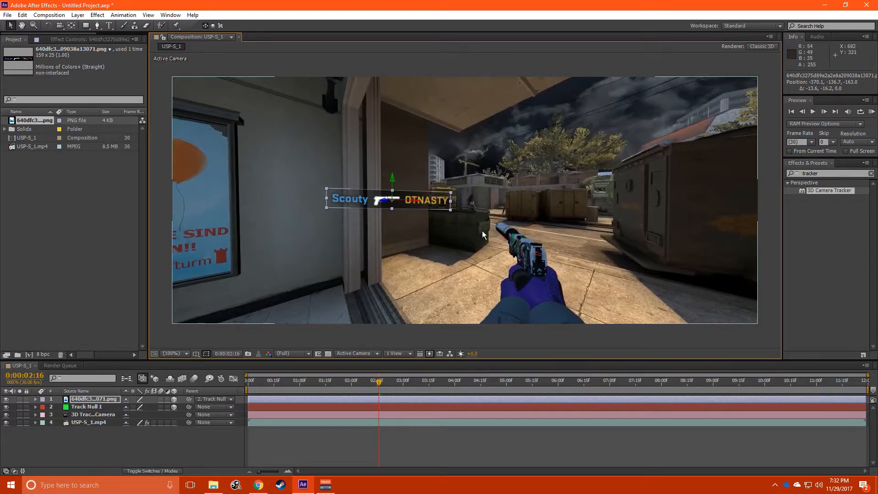
{"action": "mouse_move", "coordinate": [242, 388]}
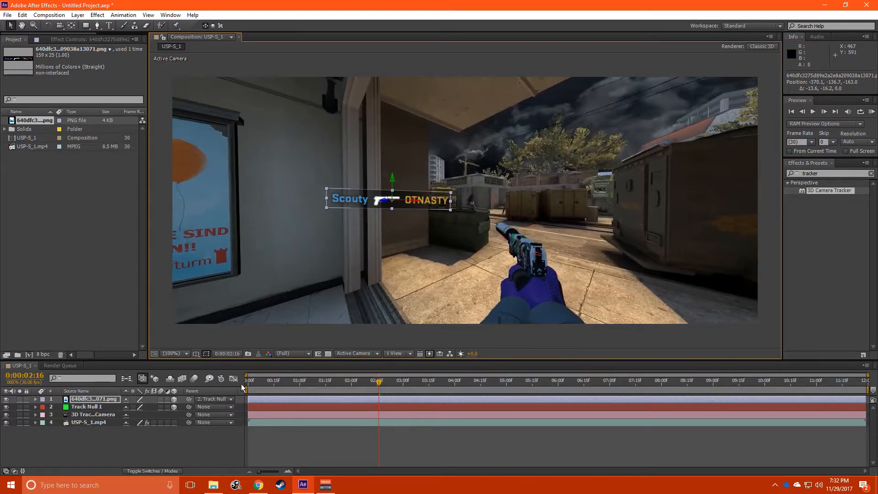
{"action": "mouse_move", "coordinate": [640, 248]}
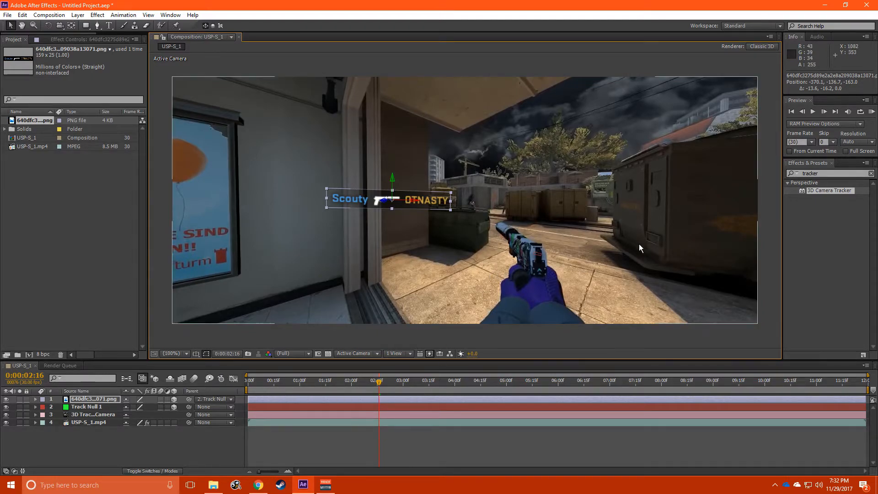
Step frame by frame to the kill moment around 0:00:02:19 for the layer's in point.
{"action": "left_click", "coordinate": [823, 111]}
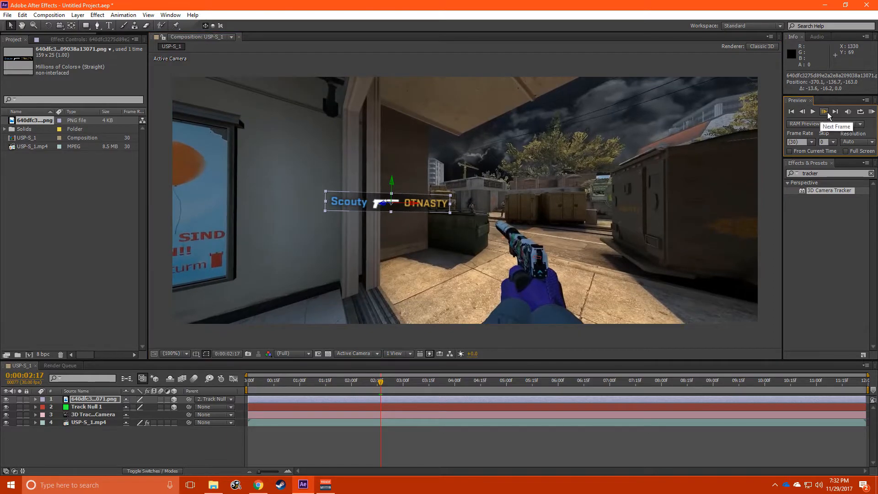
{"action": "left_click", "coordinate": [824, 111]}
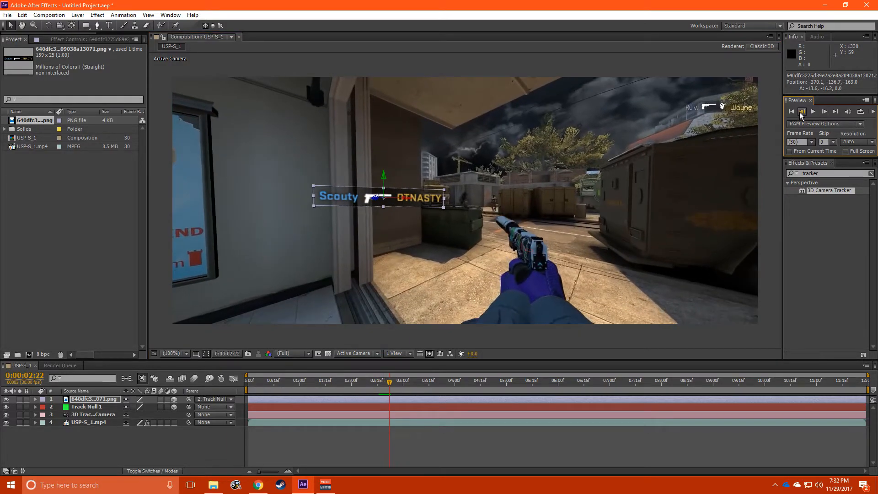
{"action": "left_click", "coordinate": [802, 112]}
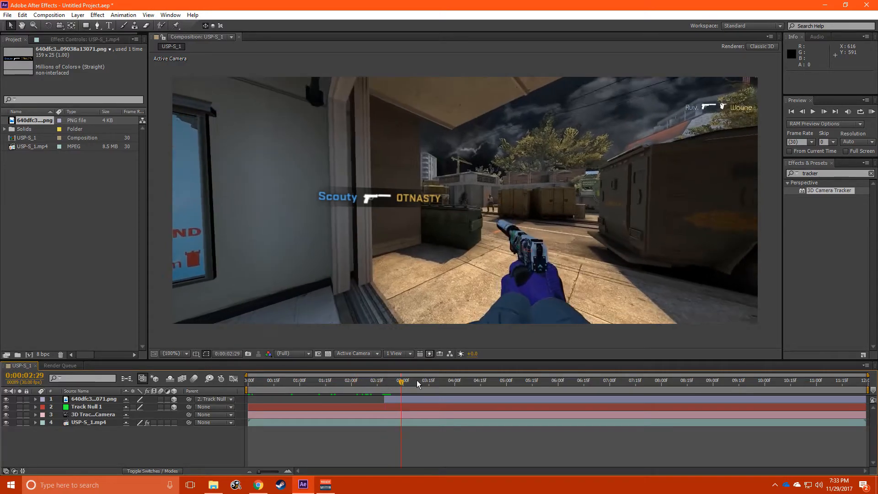
{"action": "left_click", "coordinate": [385, 380]}
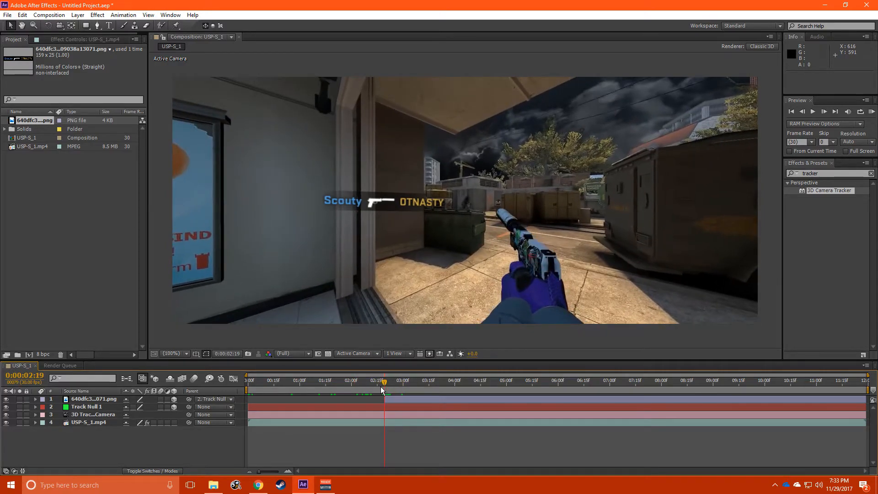
Select the killfeed layer and expose its transform properties for keyframing.
{"action": "left_click", "coordinate": [93, 399]}
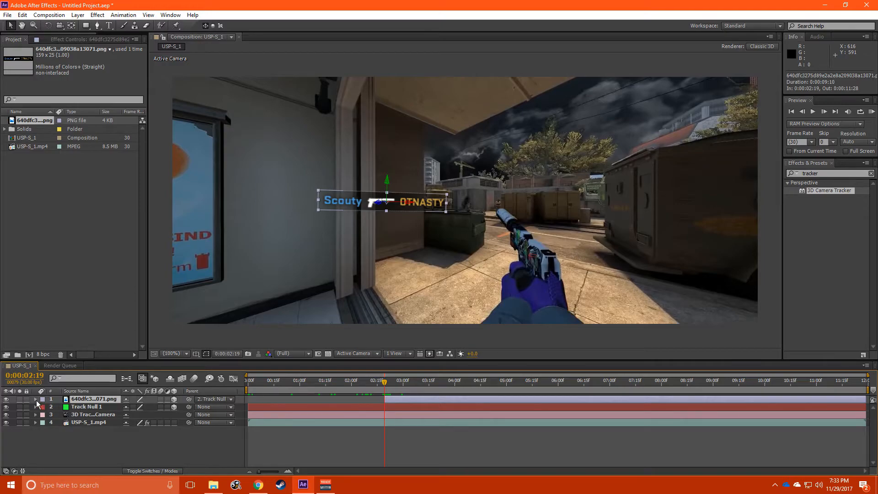
{"action": "left_click", "coordinate": [35, 398]}
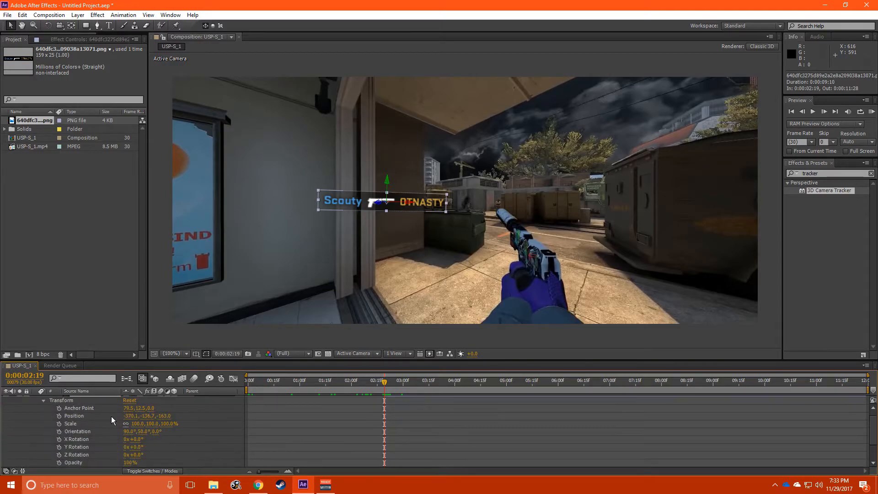
{"action": "left_click", "coordinate": [63, 463]}
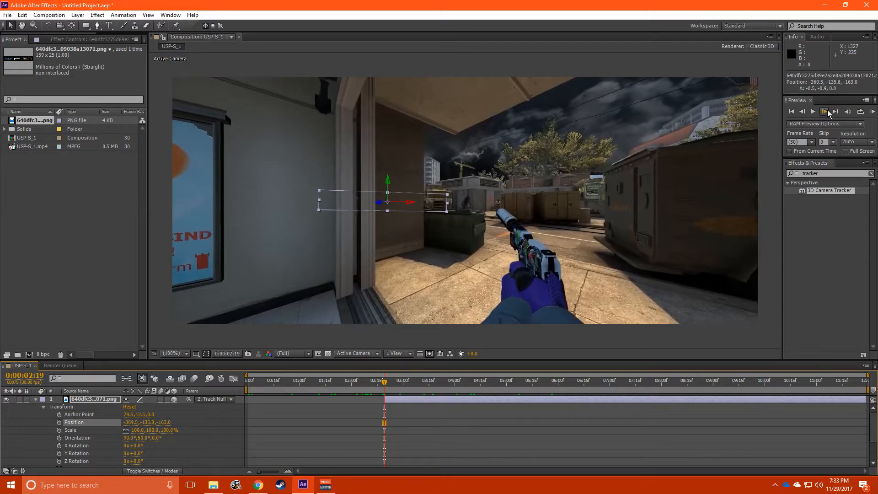
Step frame by frame to the kill moment around 0:00:02:29 where the image appears.
{"action": "left_click", "coordinate": [823, 110]}
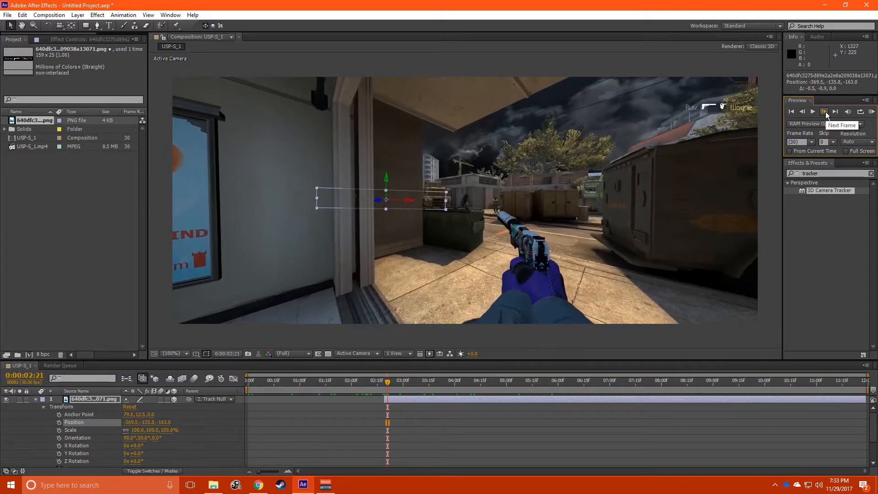
{"action": "left_click", "coordinate": [823, 111]}
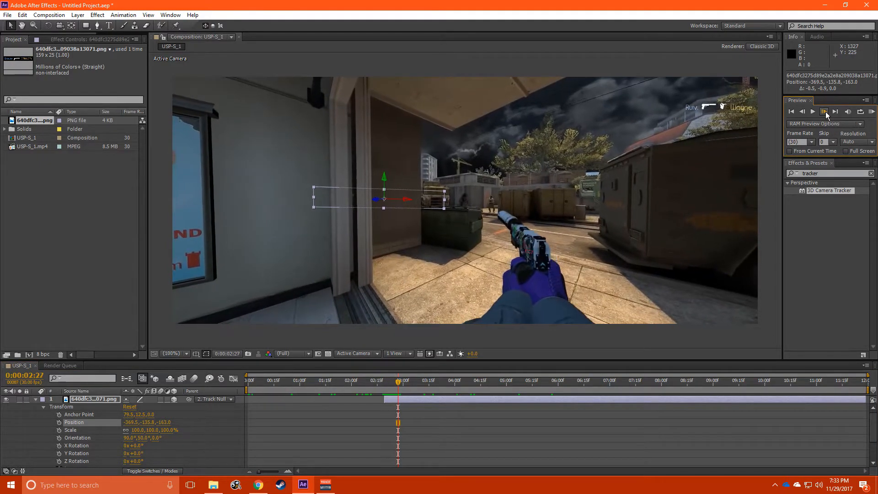
{"action": "left_click", "coordinate": [824, 111]}
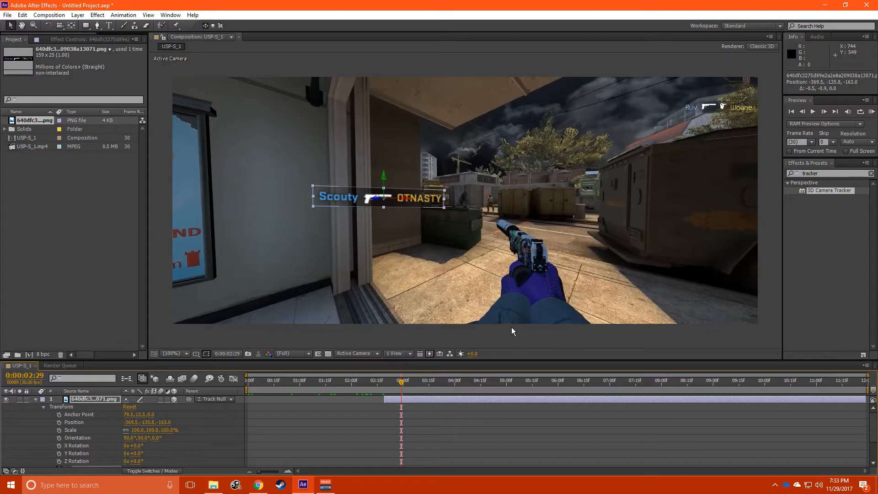
{"action": "mouse_move", "coordinate": [803, 441]}
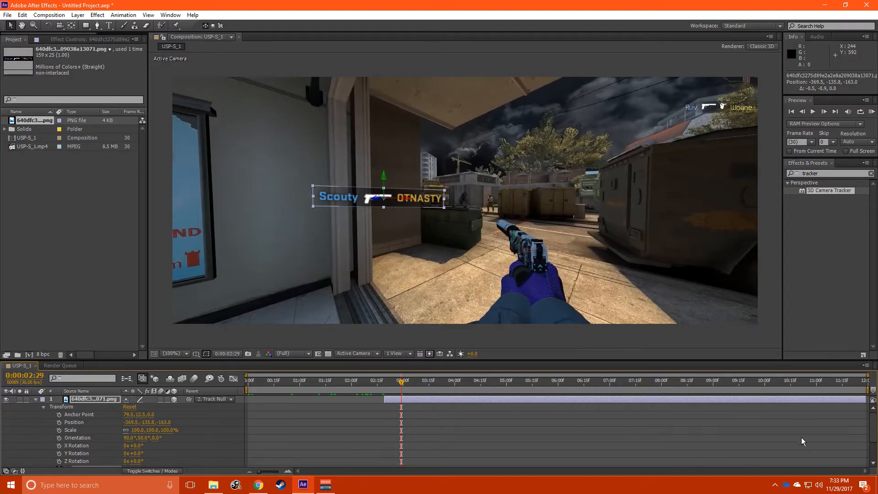
{"action": "mouse_move", "coordinate": [200, 444]}
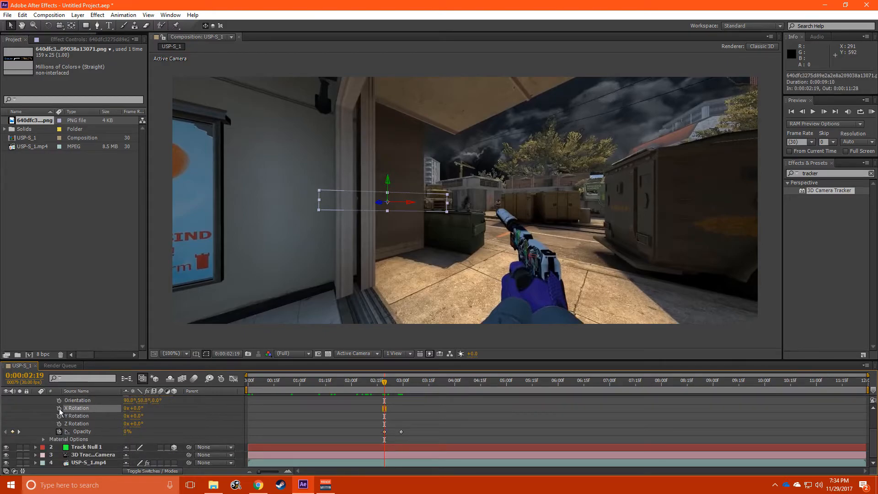
Key X Rotation from -90° through +30° and -15° to 0° over successive frames, then play it back.
{"action": "left_click", "coordinate": [75, 408]}
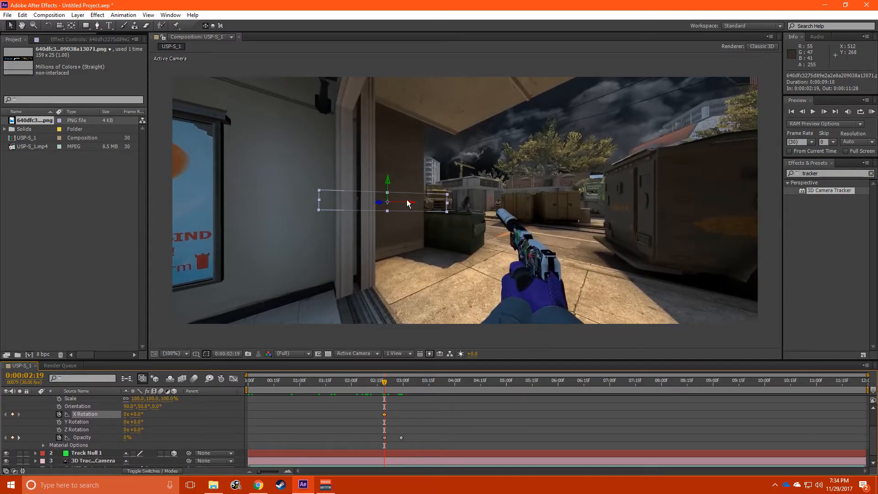
{"action": "mouse_move", "coordinate": [430, 209]}
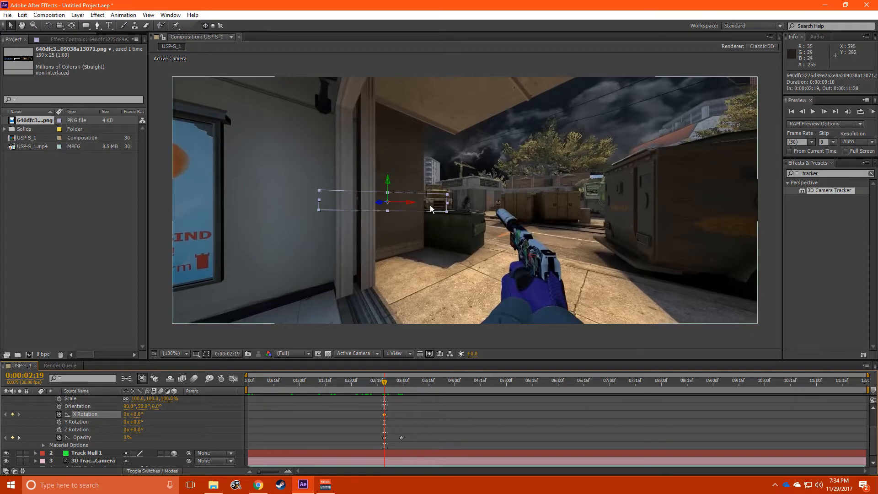
{"action": "mouse_move", "coordinate": [485, 208]}
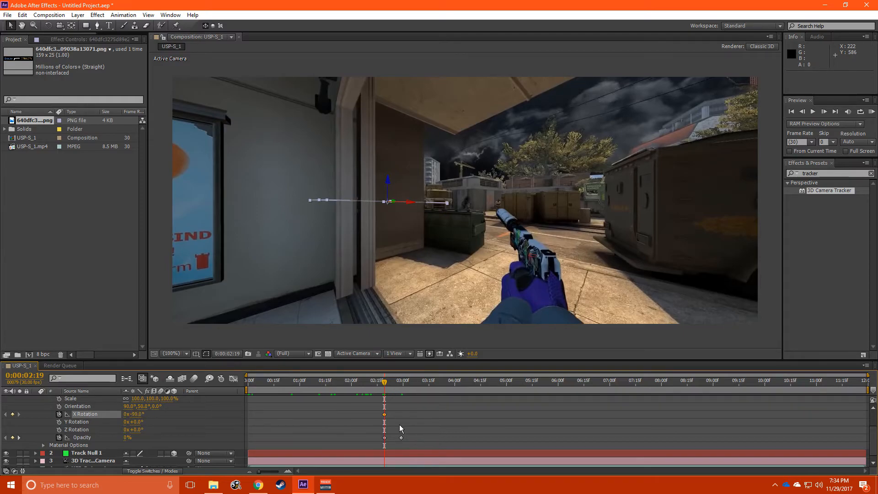
{"action": "left_click", "coordinate": [822, 111]}
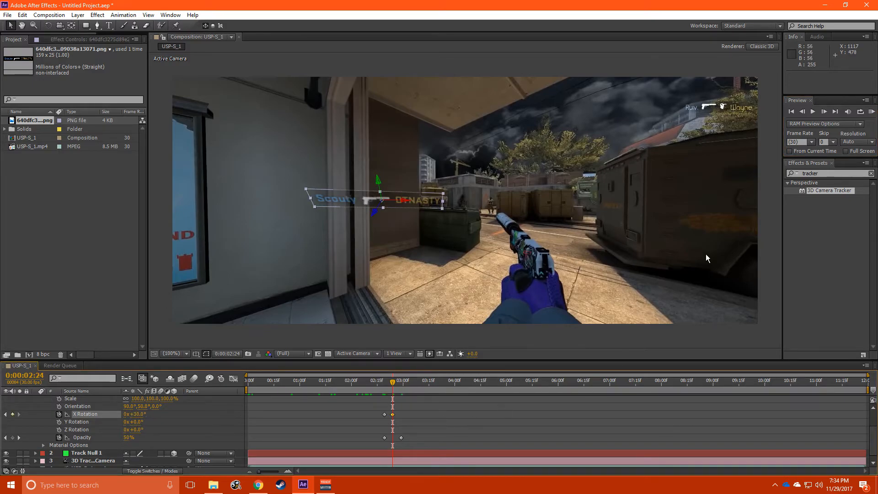
{"action": "left_click", "coordinate": [823, 111]}
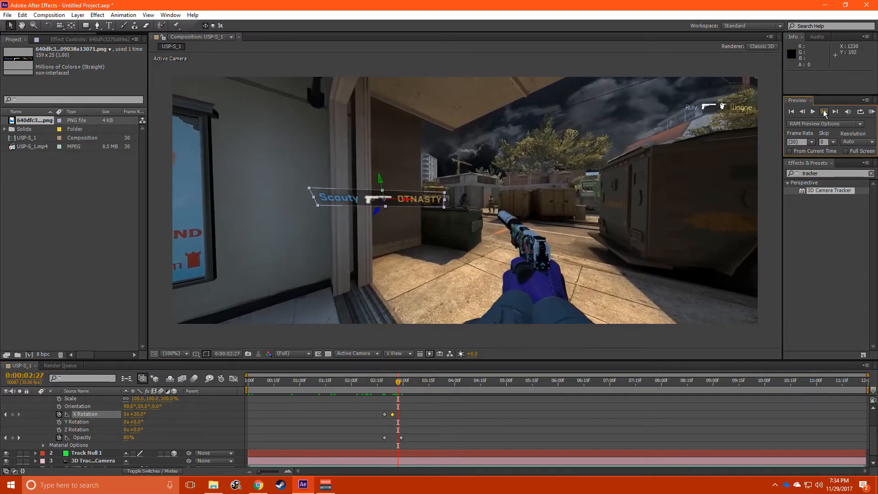
{"action": "left_click", "coordinate": [834, 112]}
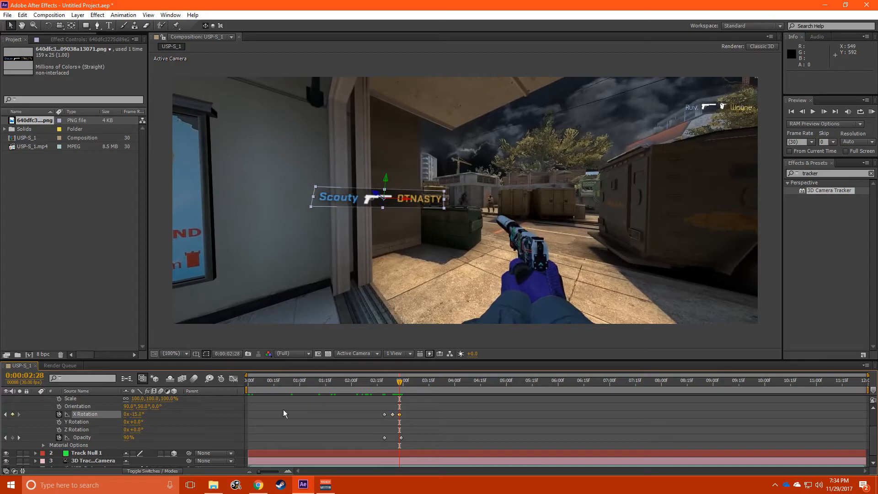
{"action": "left_click", "coordinate": [824, 110]}
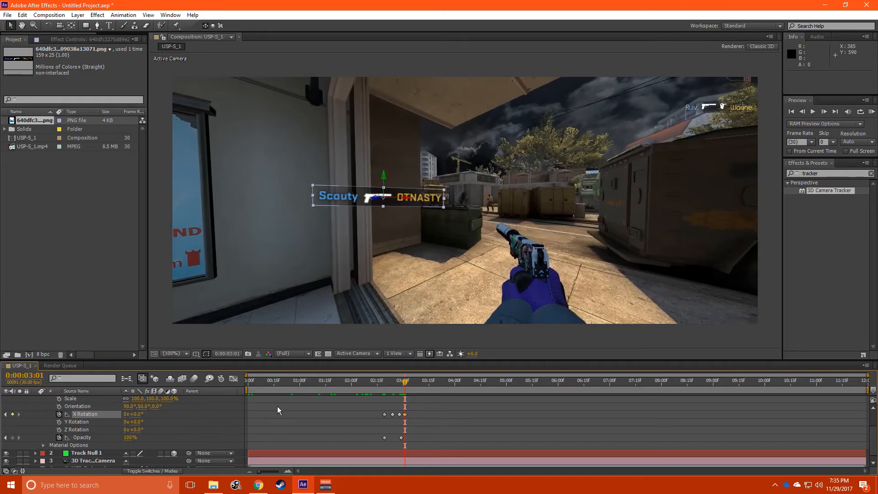
{"action": "left_click", "coordinate": [380, 381]}
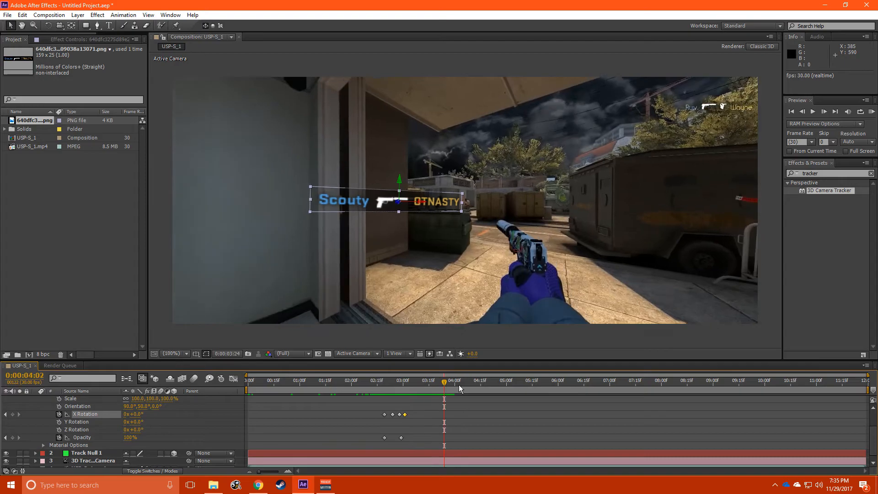
Collapse the layer's animated properties and return to the DatHost Killfeed Generator page in Chrome.
{"action": "left_click", "coordinate": [472, 380]}
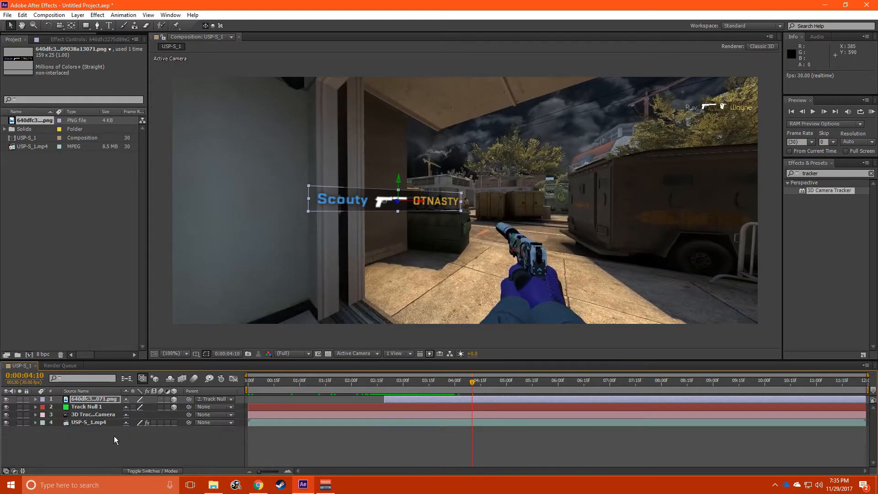
{"action": "left_click", "coordinate": [86, 406]}
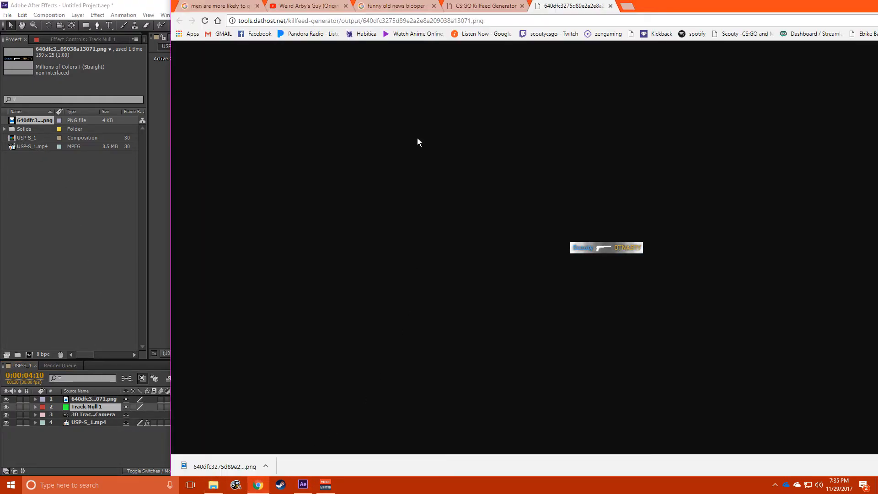
{"action": "left_click", "coordinate": [179, 21]}
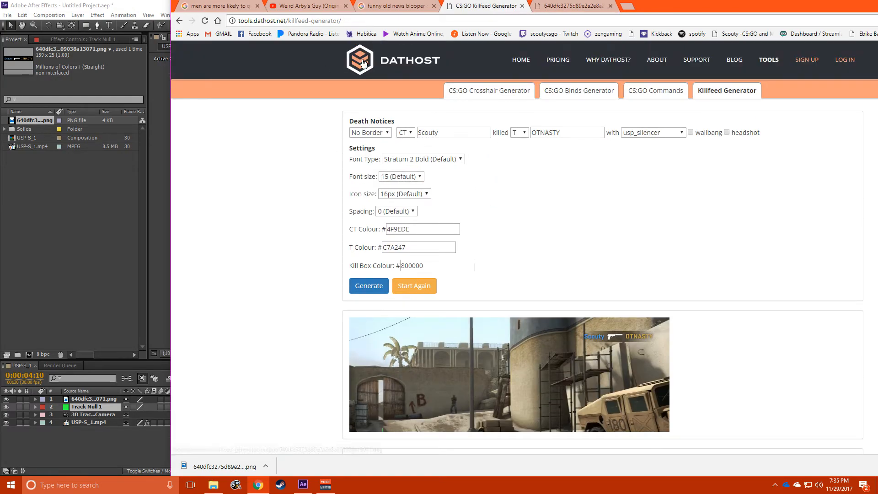
Trim the killfeed layer's out point to about 0:00:05:15 and scrub back to review.
{"action": "left_click", "coordinate": [302, 484]}
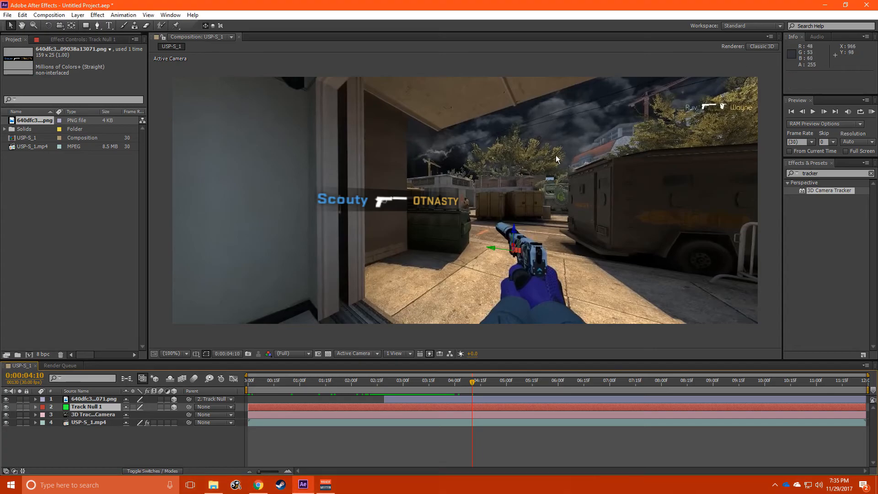
{"action": "mouse_move", "coordinate": [53, 201]}
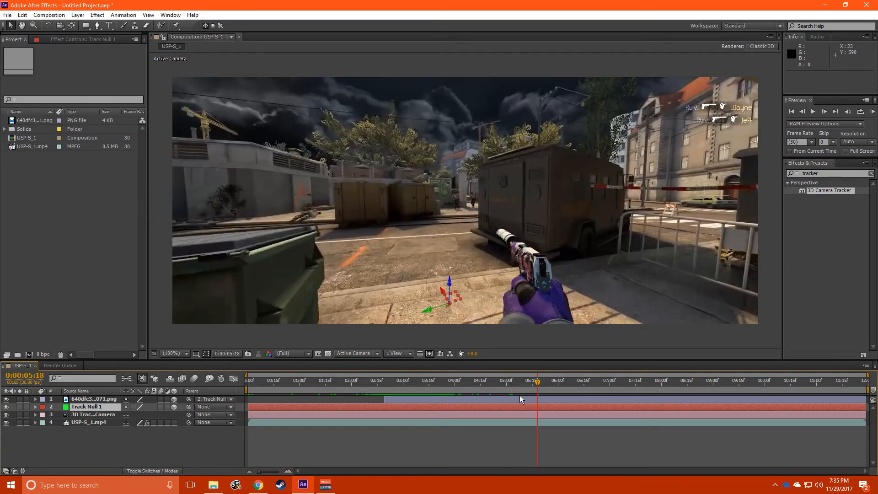
{"action": "left_click", "coordinate": [531, 380]}
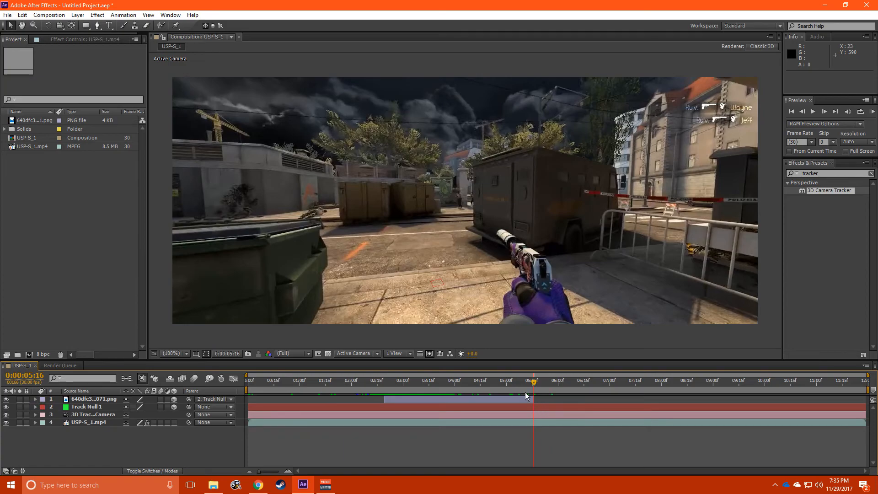
{"action": "left_click", "coordinate": [495, 380]}
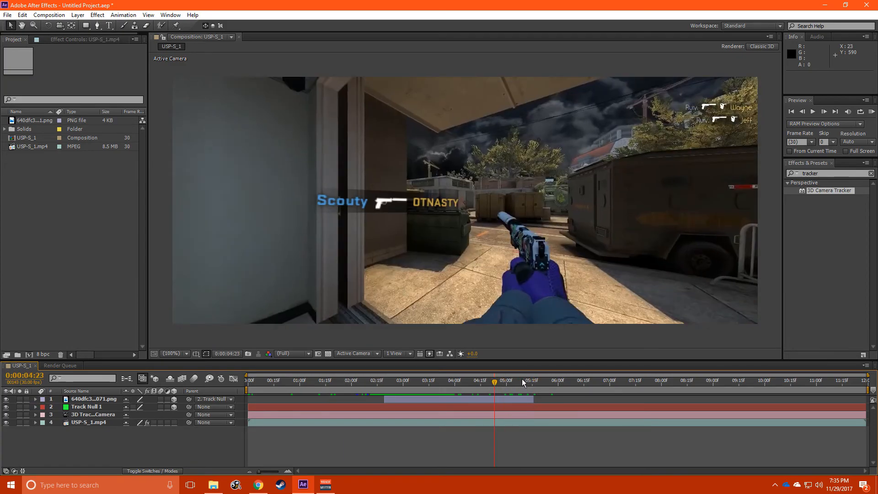
{"action": "left_click", "coordinate": [540, 380]}
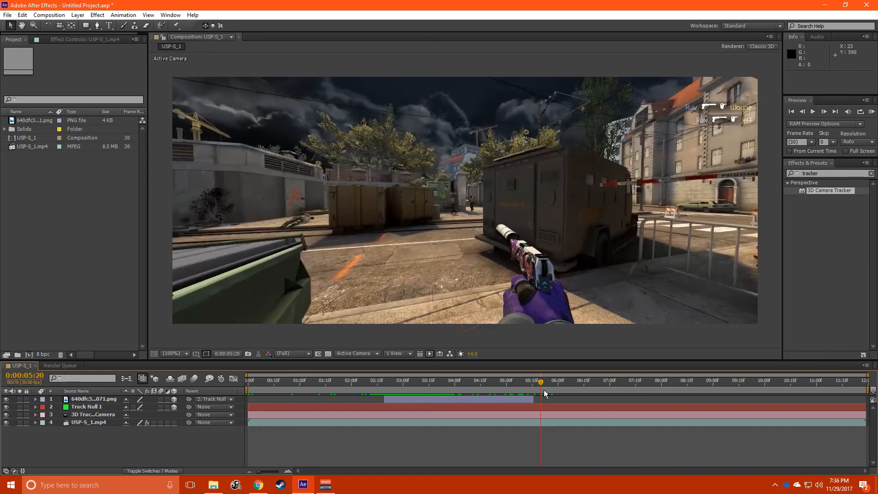
{"action": "mouse_move", "coordinate": [567, 376]}
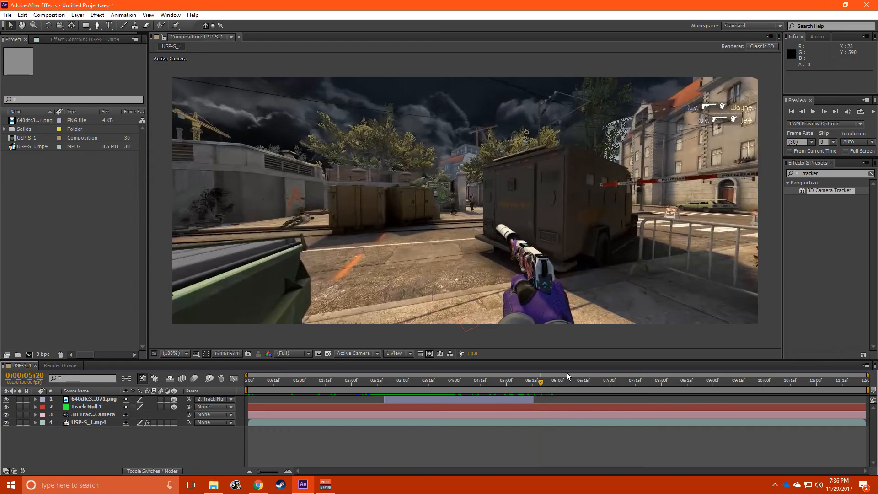